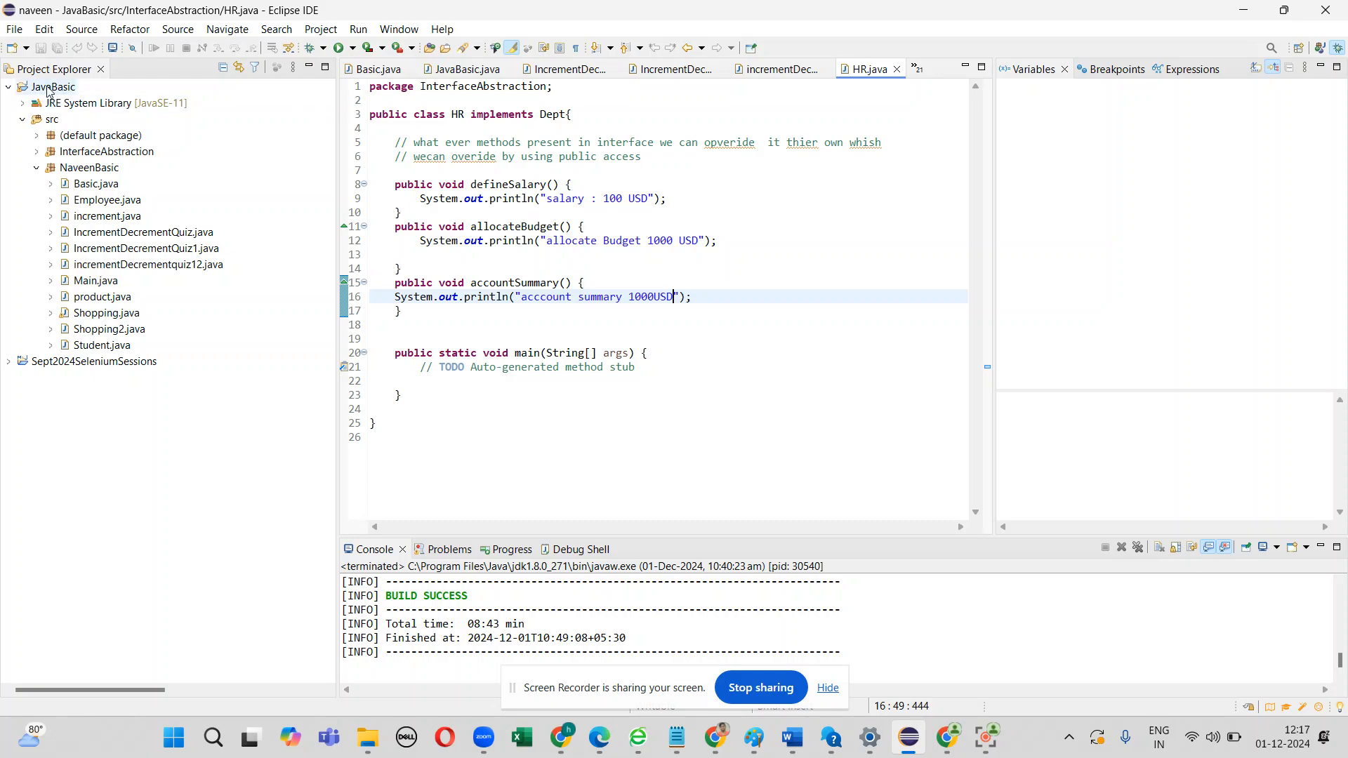
# Step: Inspect the JavaBasic project's build path and external JAR chooser, then close the properties without changes
pyautogui.rightClick(49, 87)
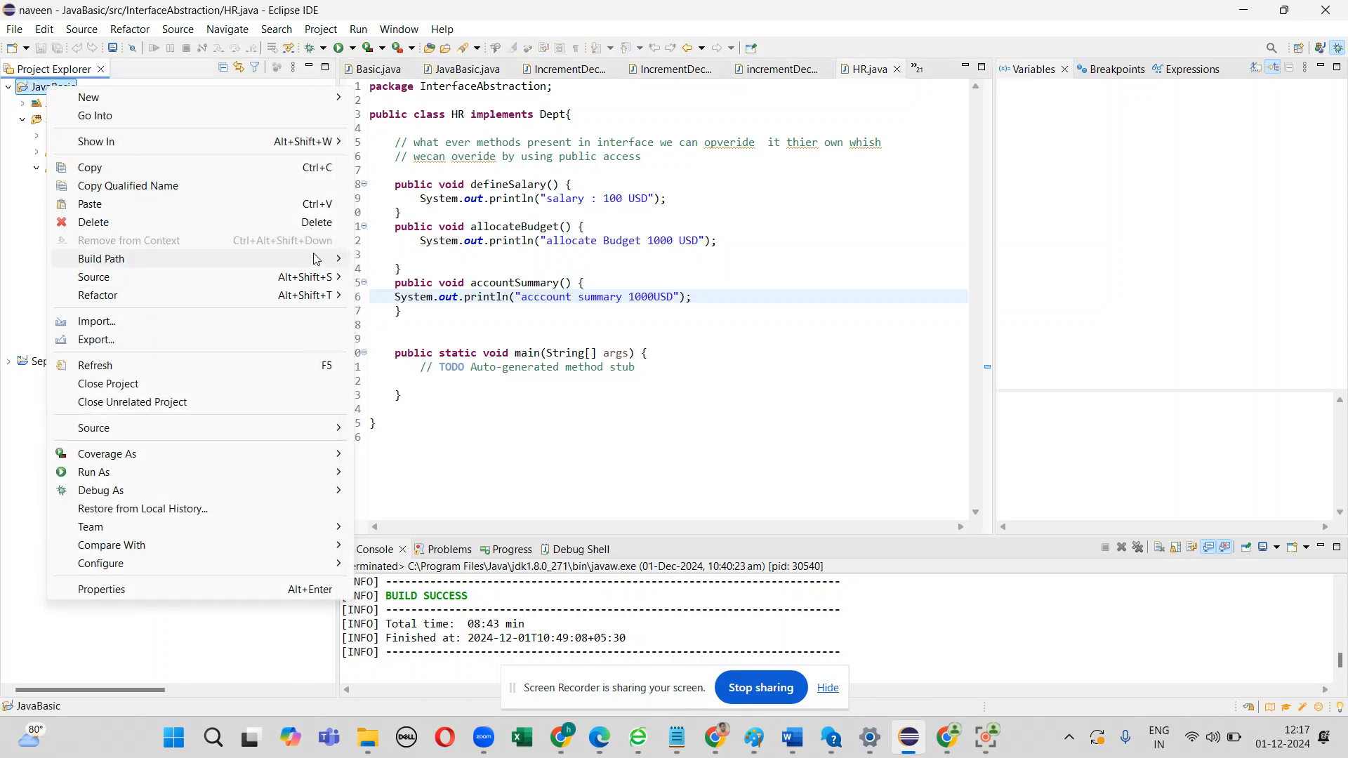
pyautogui.moveTo(101, 258)
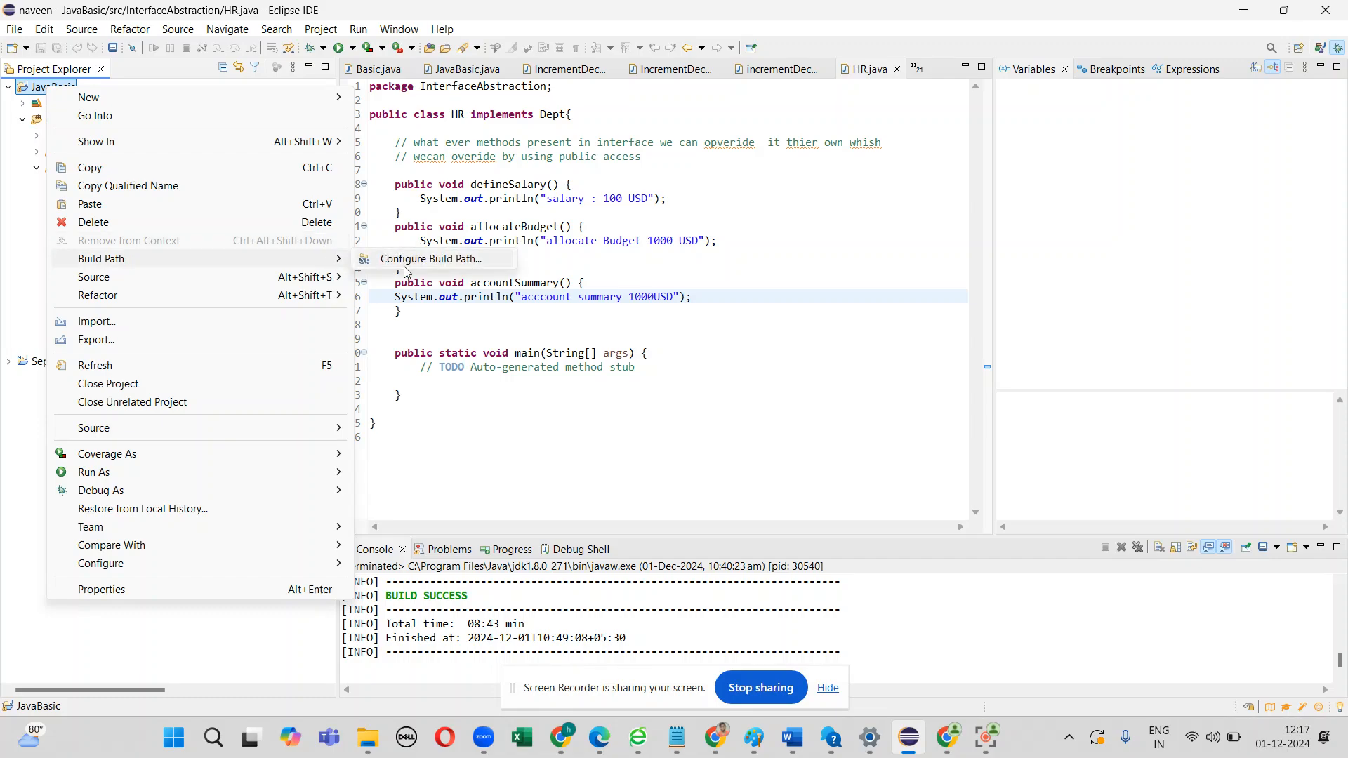
pyautogui.click(431, 258)
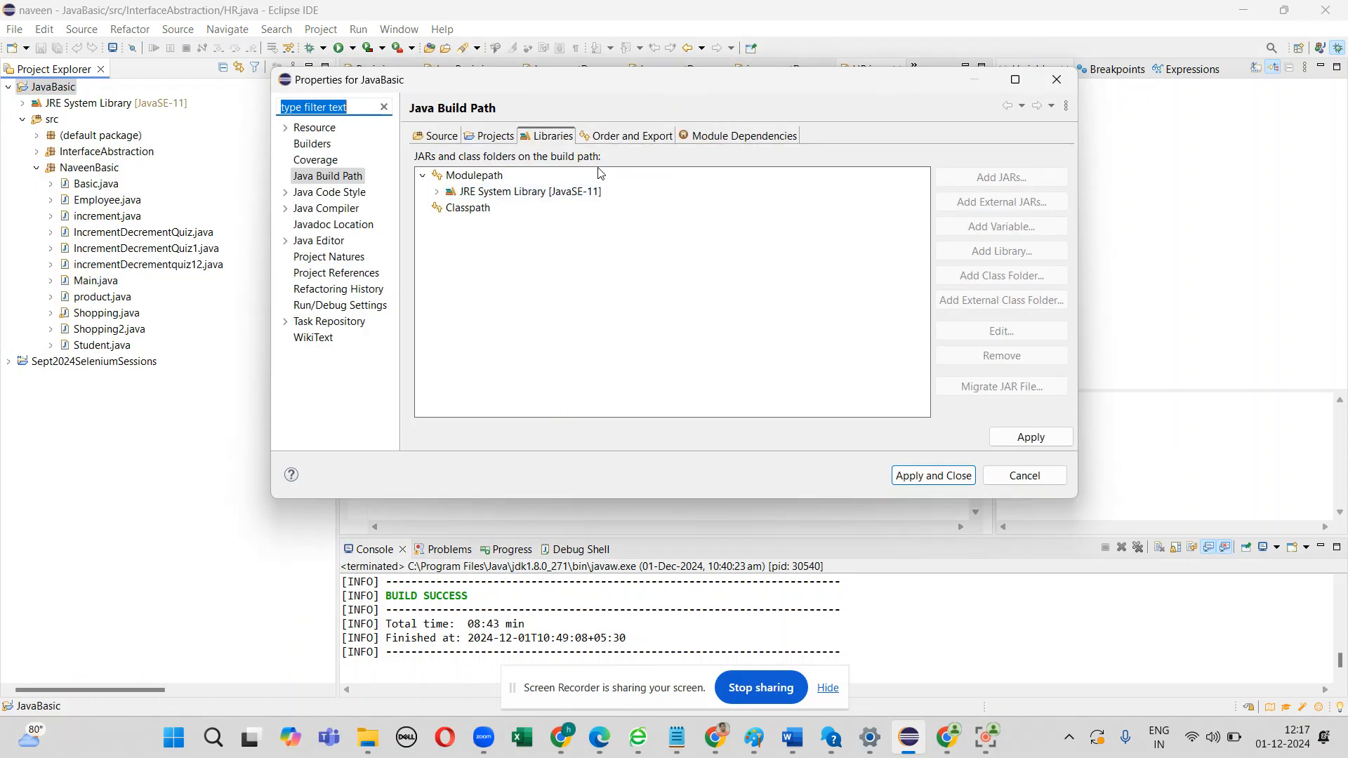
pyautogui.click(466, 208)
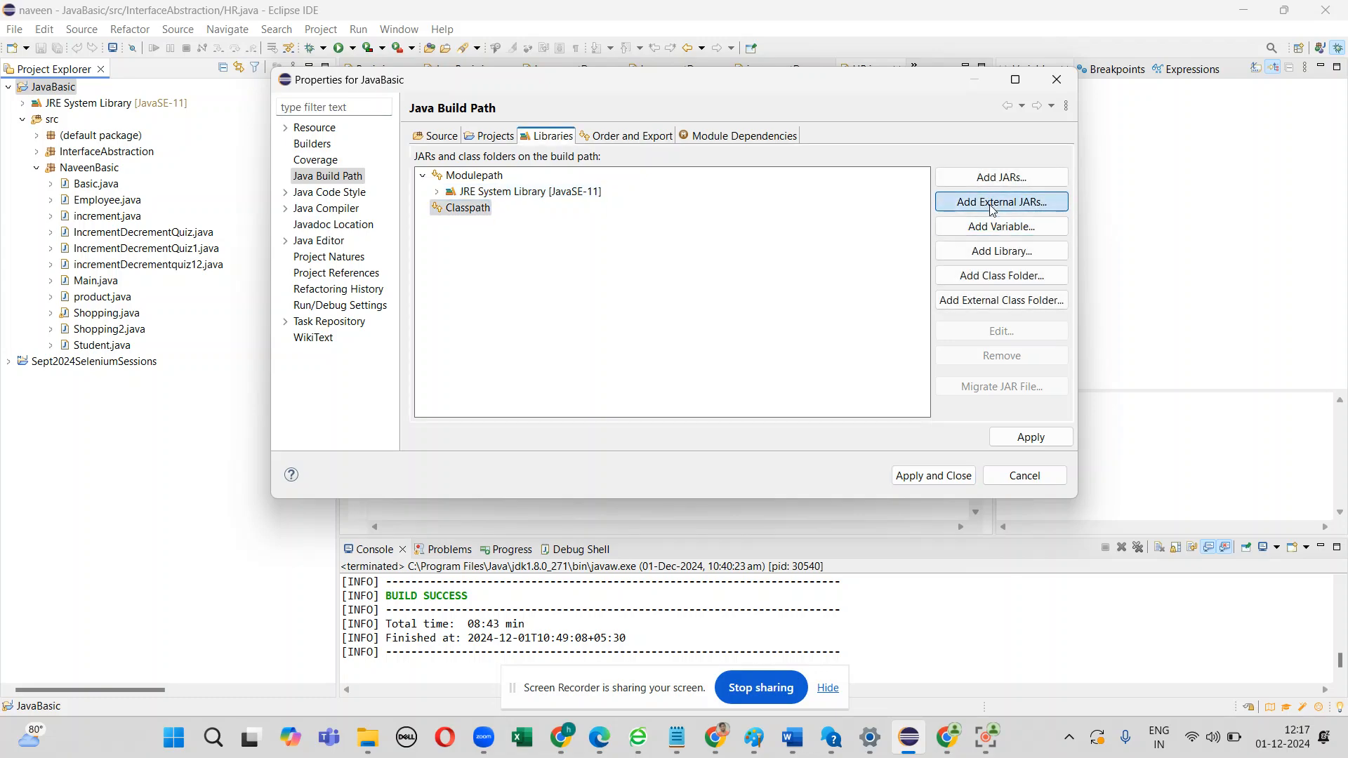
pyautogui.click(1000, 200)
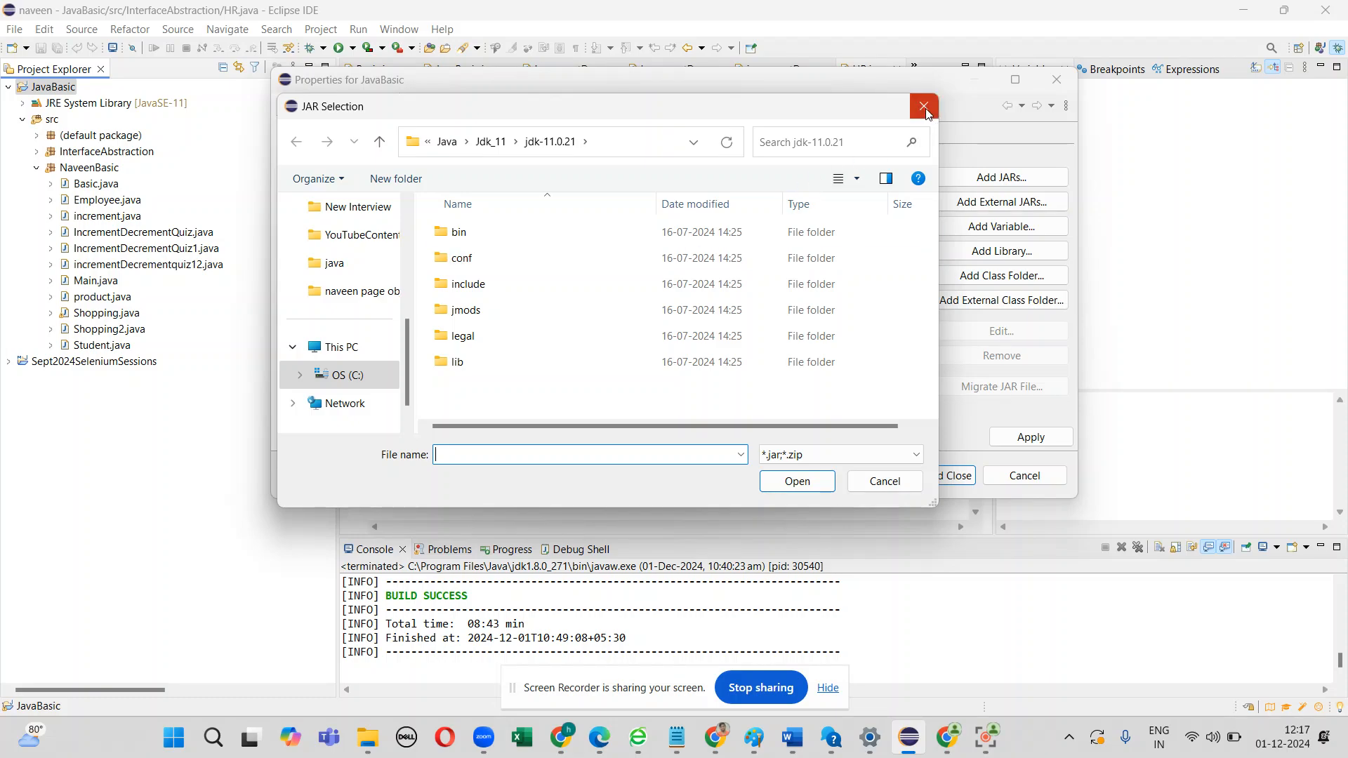
pyautogui.moveTo(924, 106)
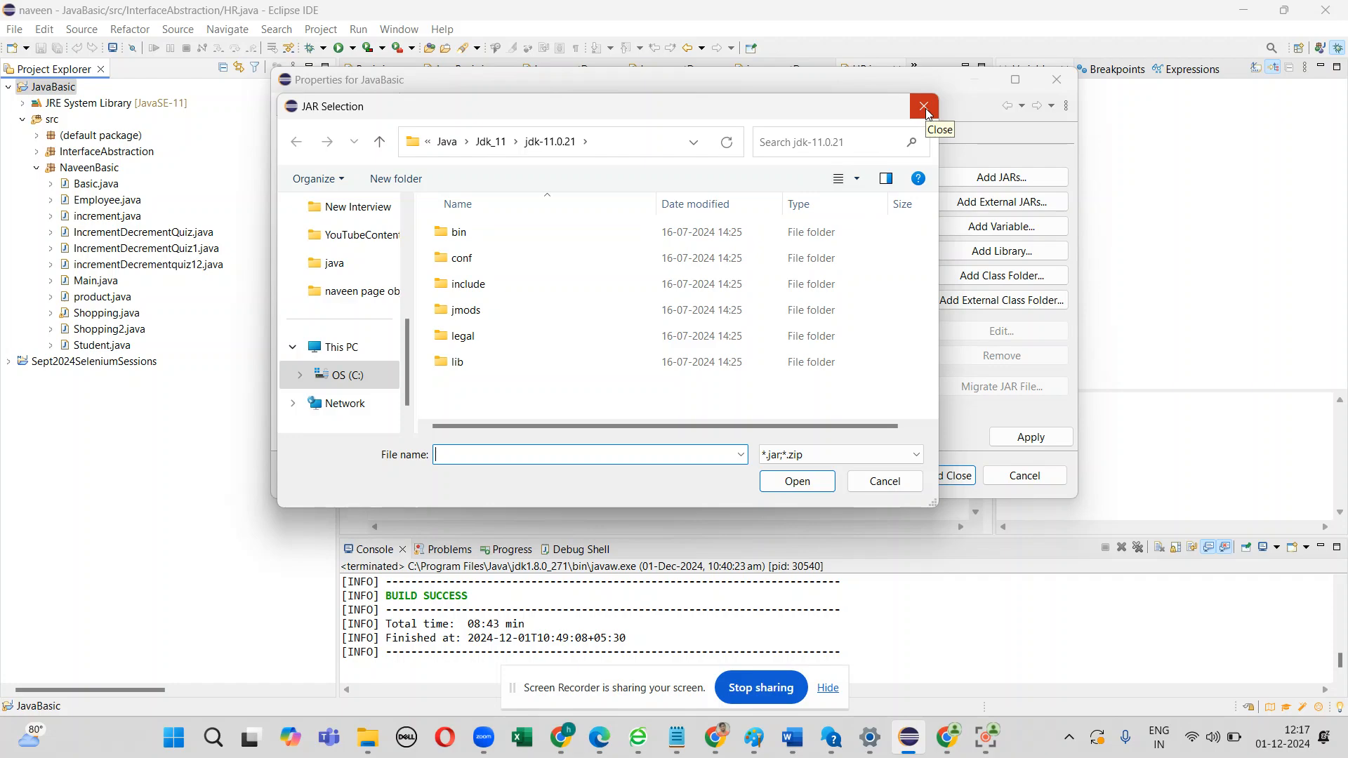
pyautogui.click(924, 106)
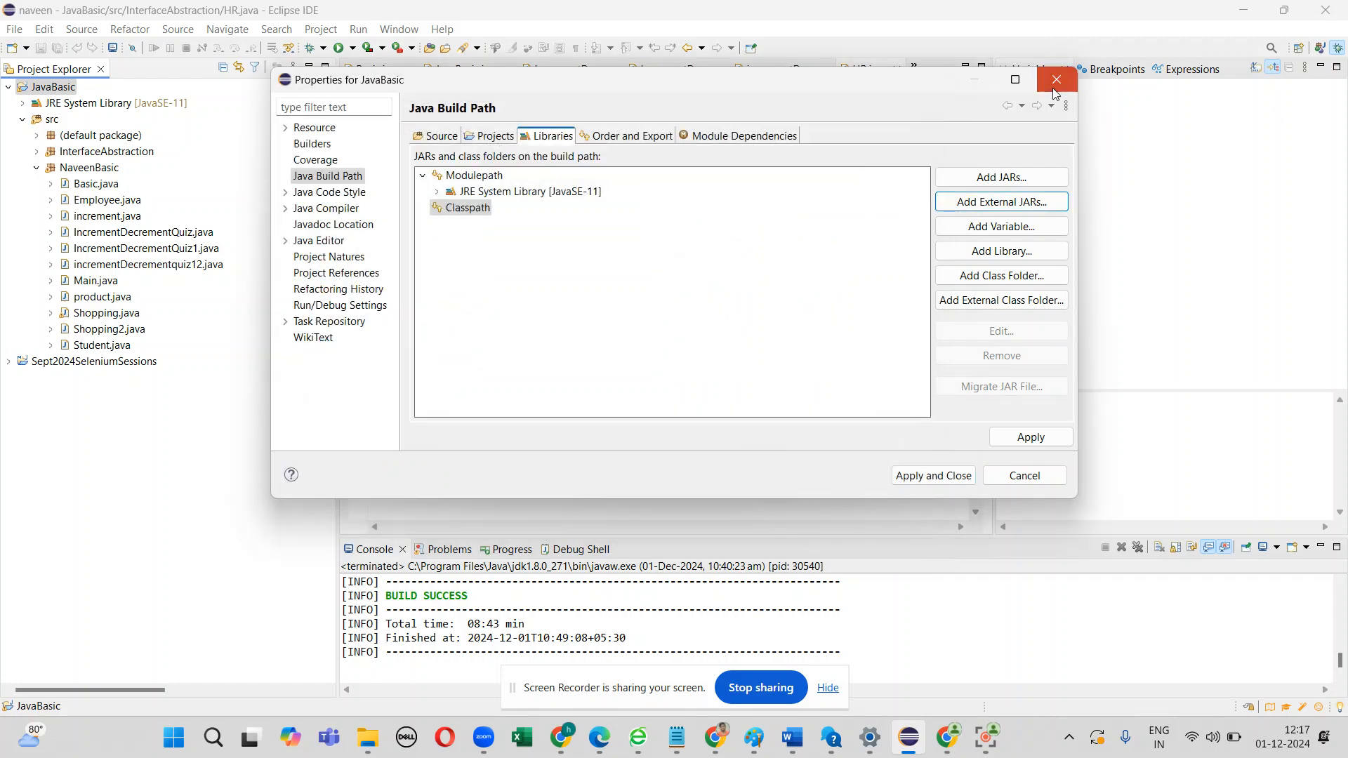
pyautogui.click(1056, 78)
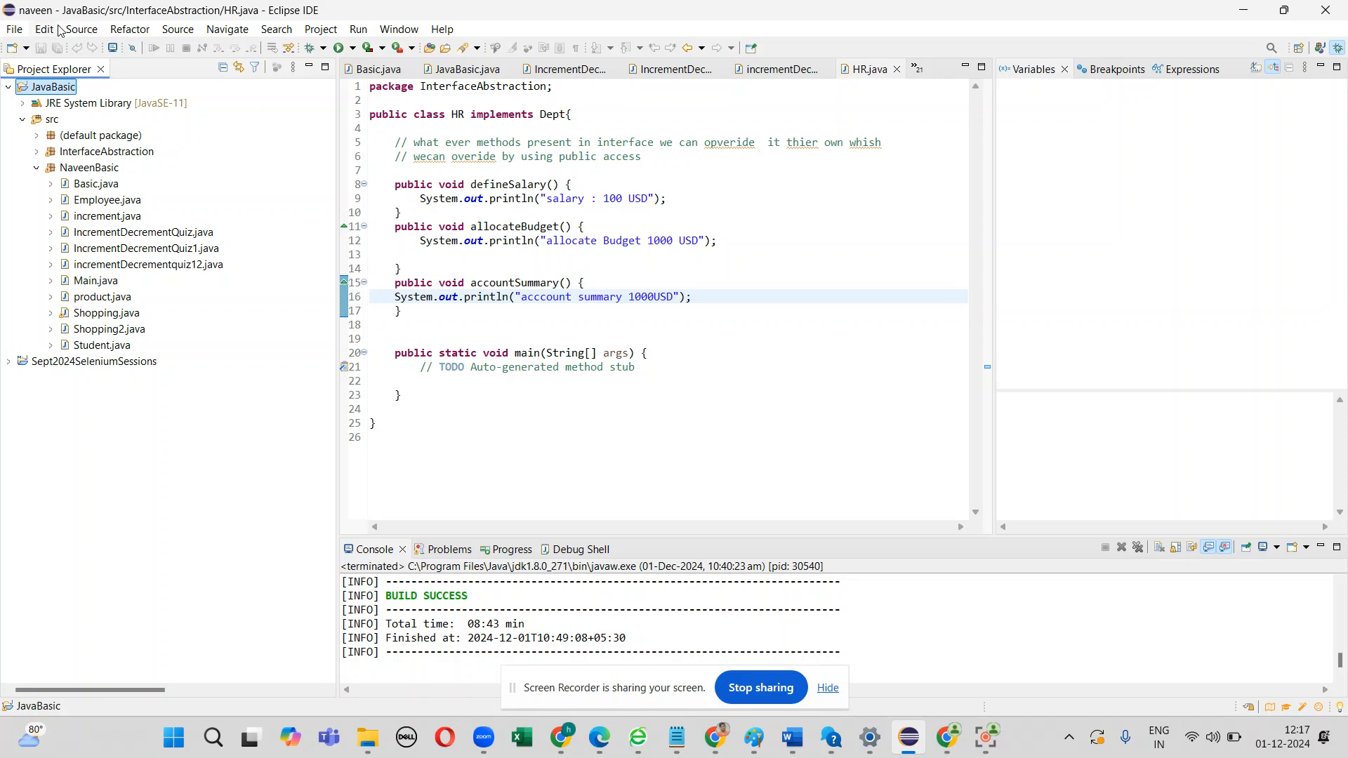
pyautogui.moveTo(828, 686)
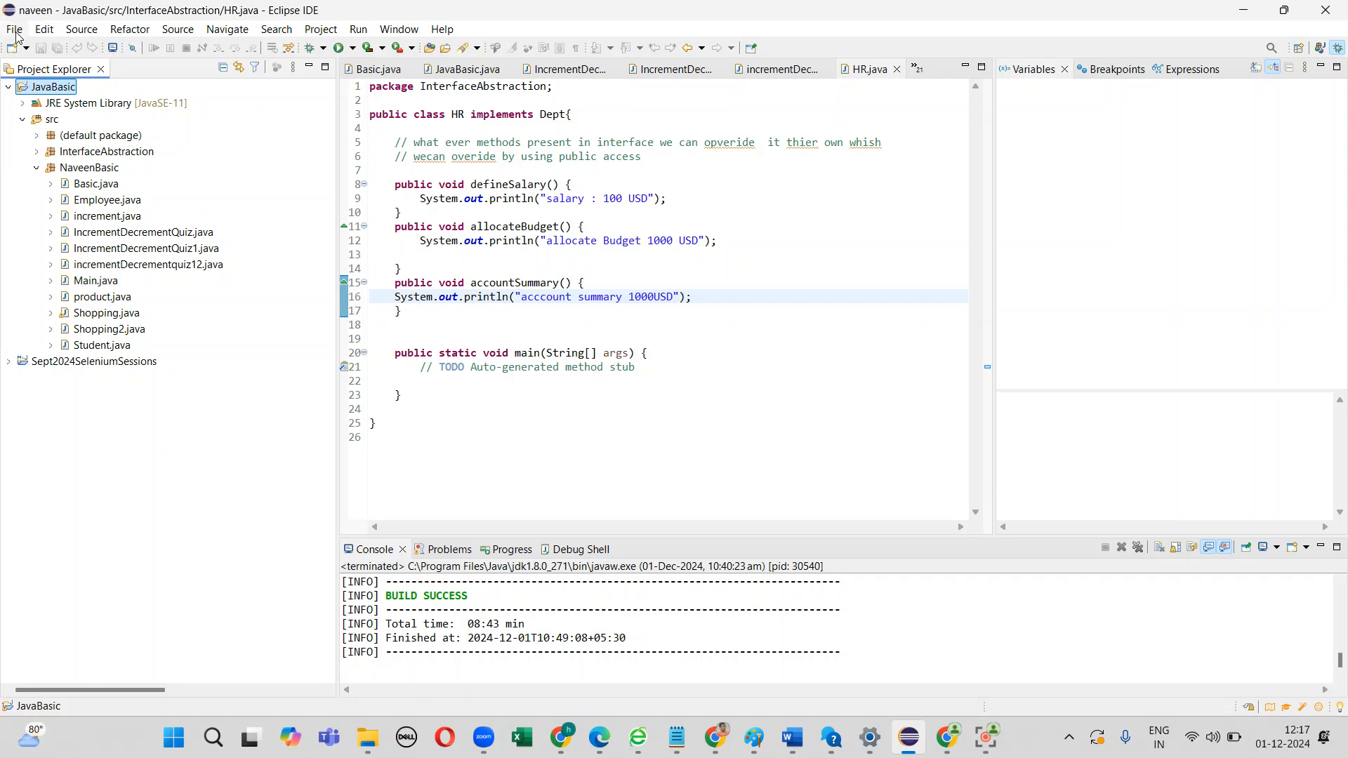
# Step: Start a new Maven Project from the New > Other wizard list and continue to its setup
pyautogui.click(14, 28)
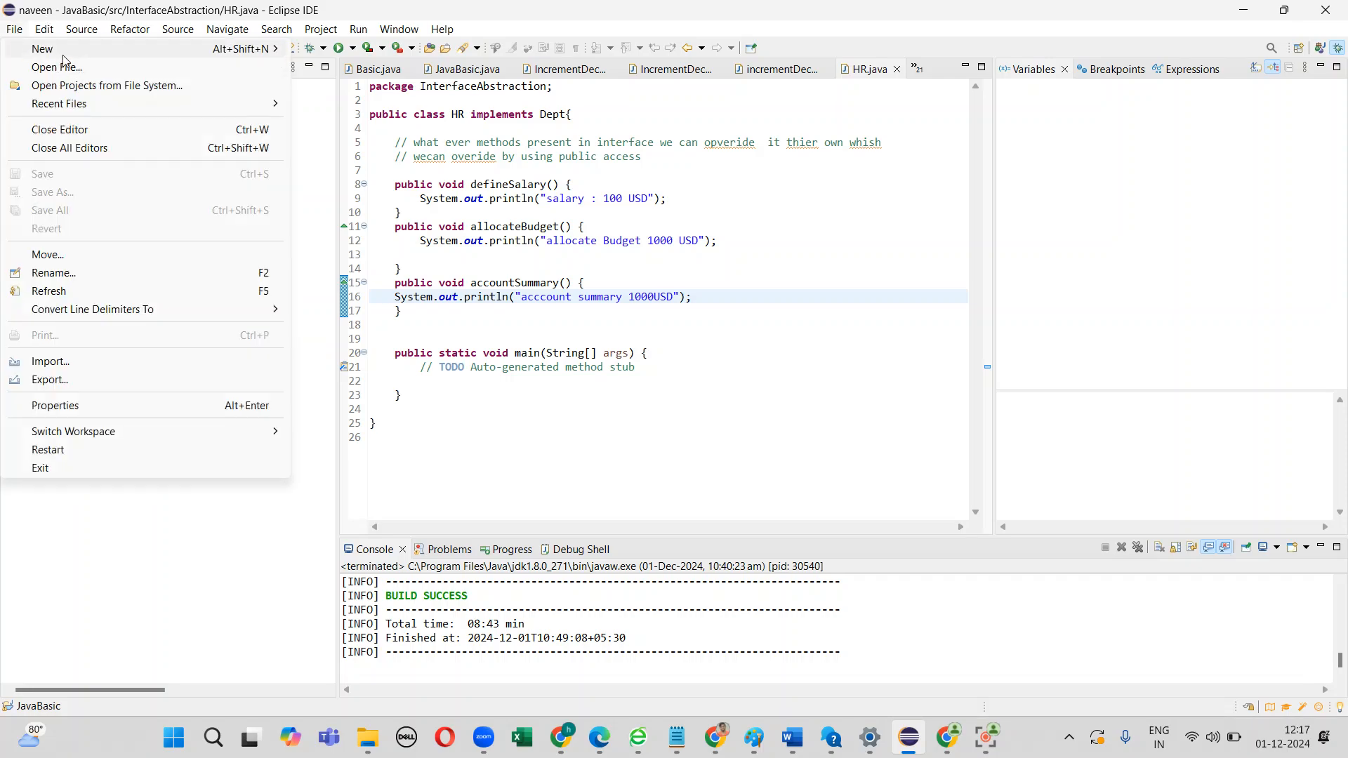
pyautogui.moveTo(40, 48)
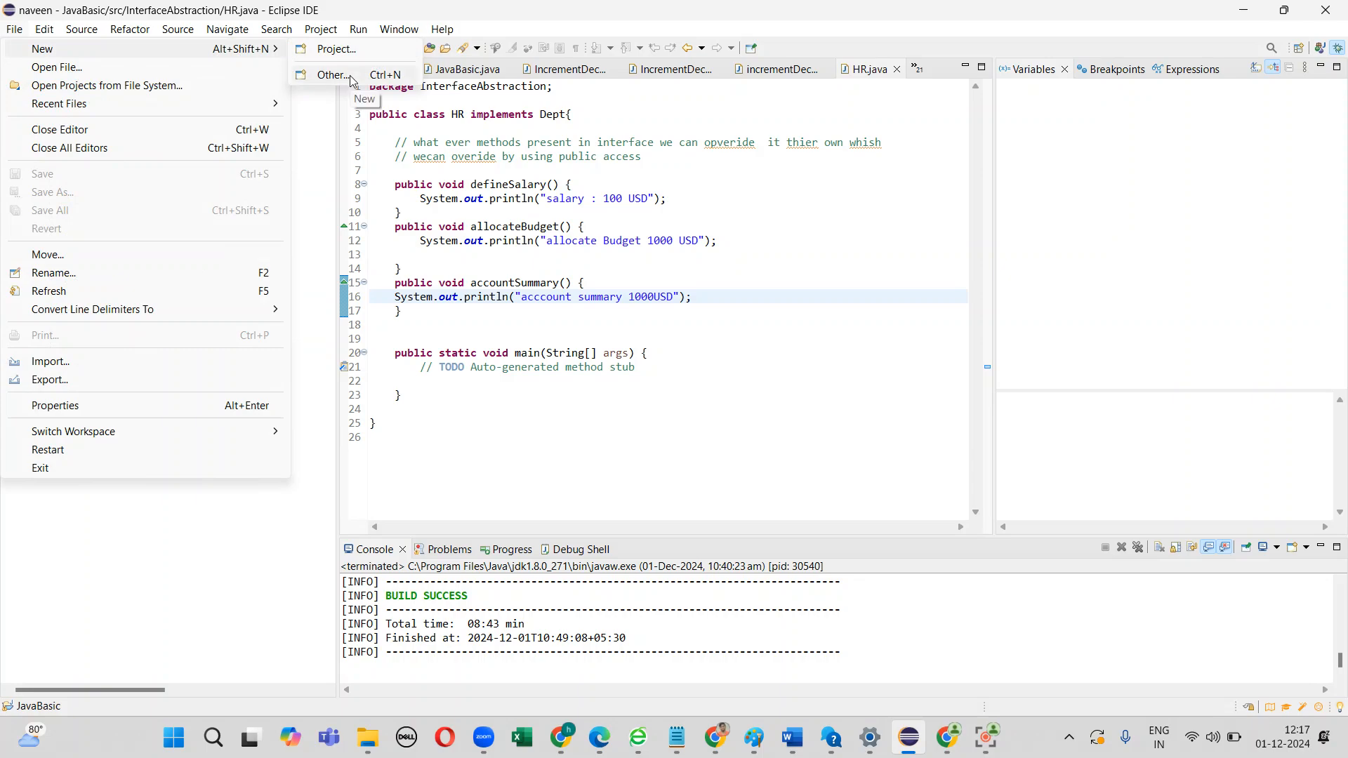
pyautogui.click(331, 74)
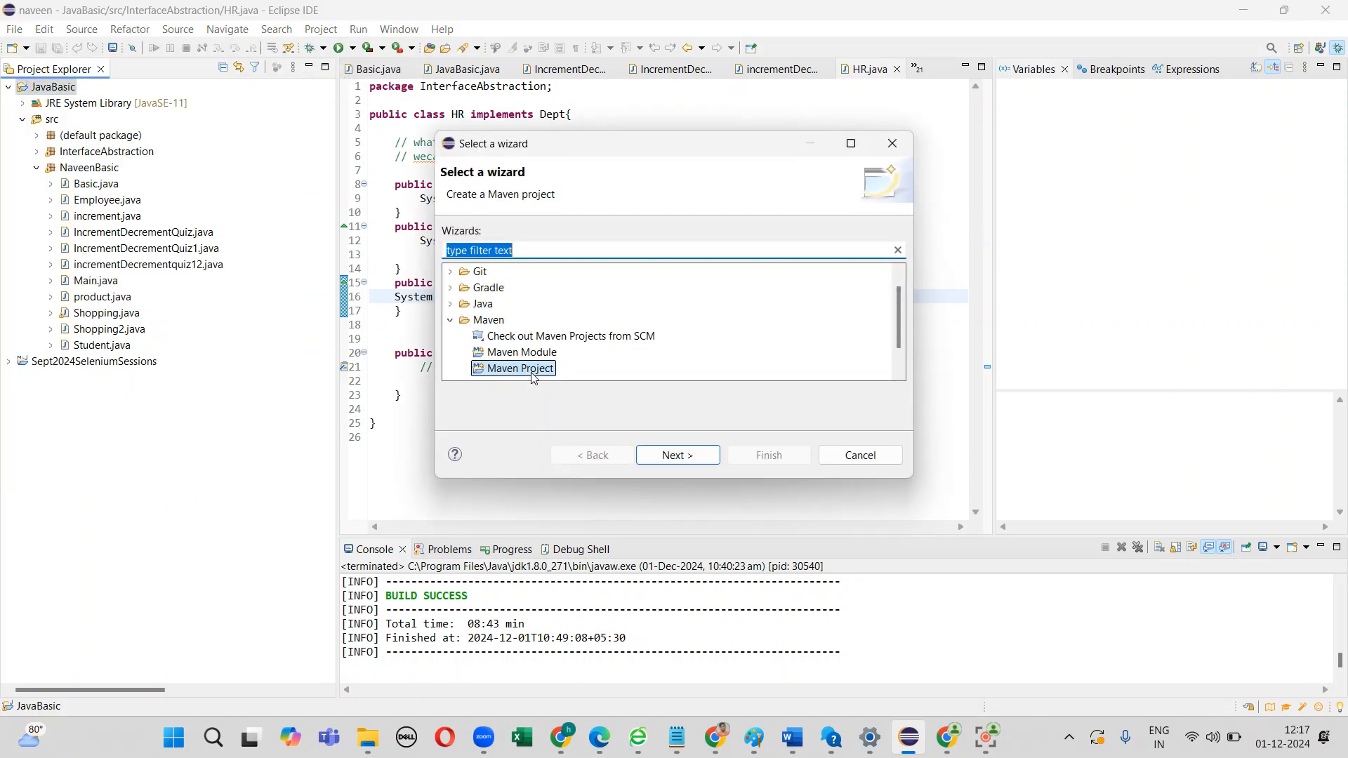
pyautogui.click(677, 455)
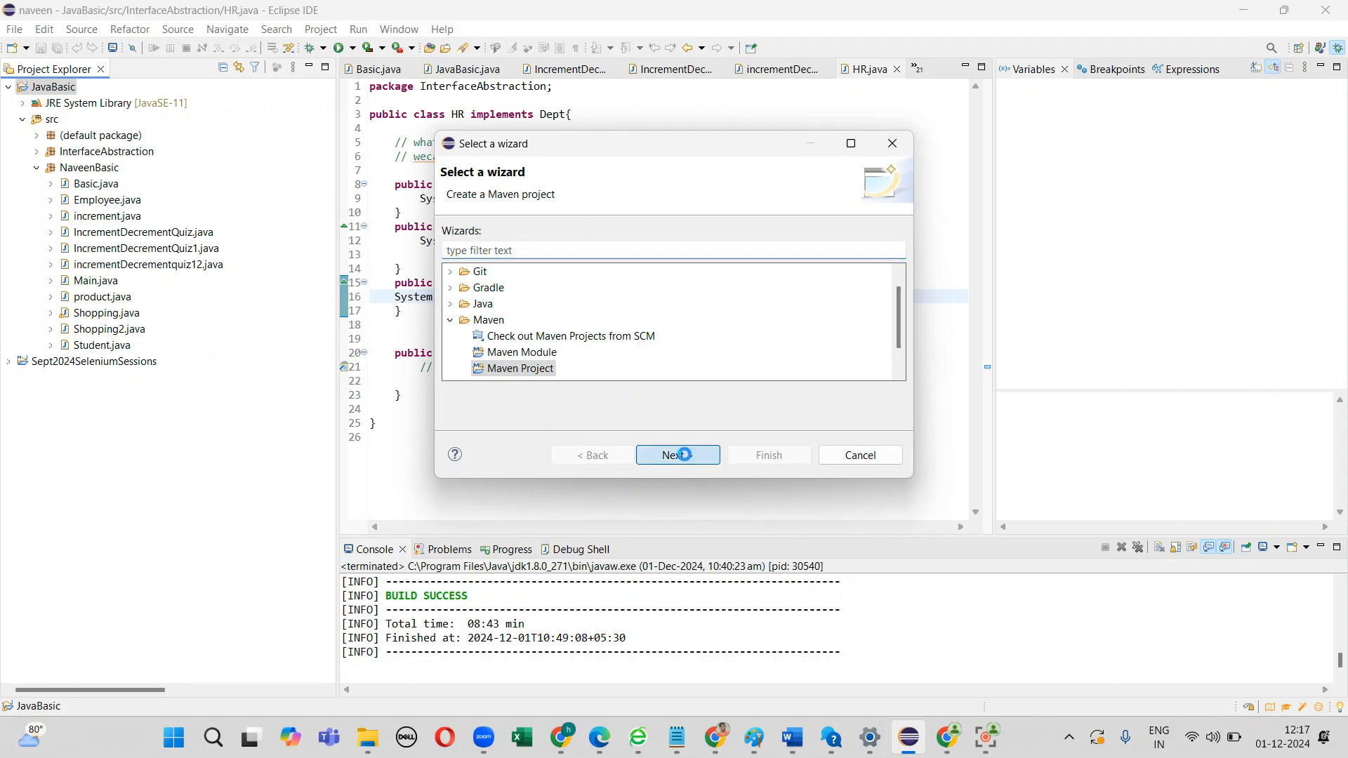
pyautogui.click(677, 455)
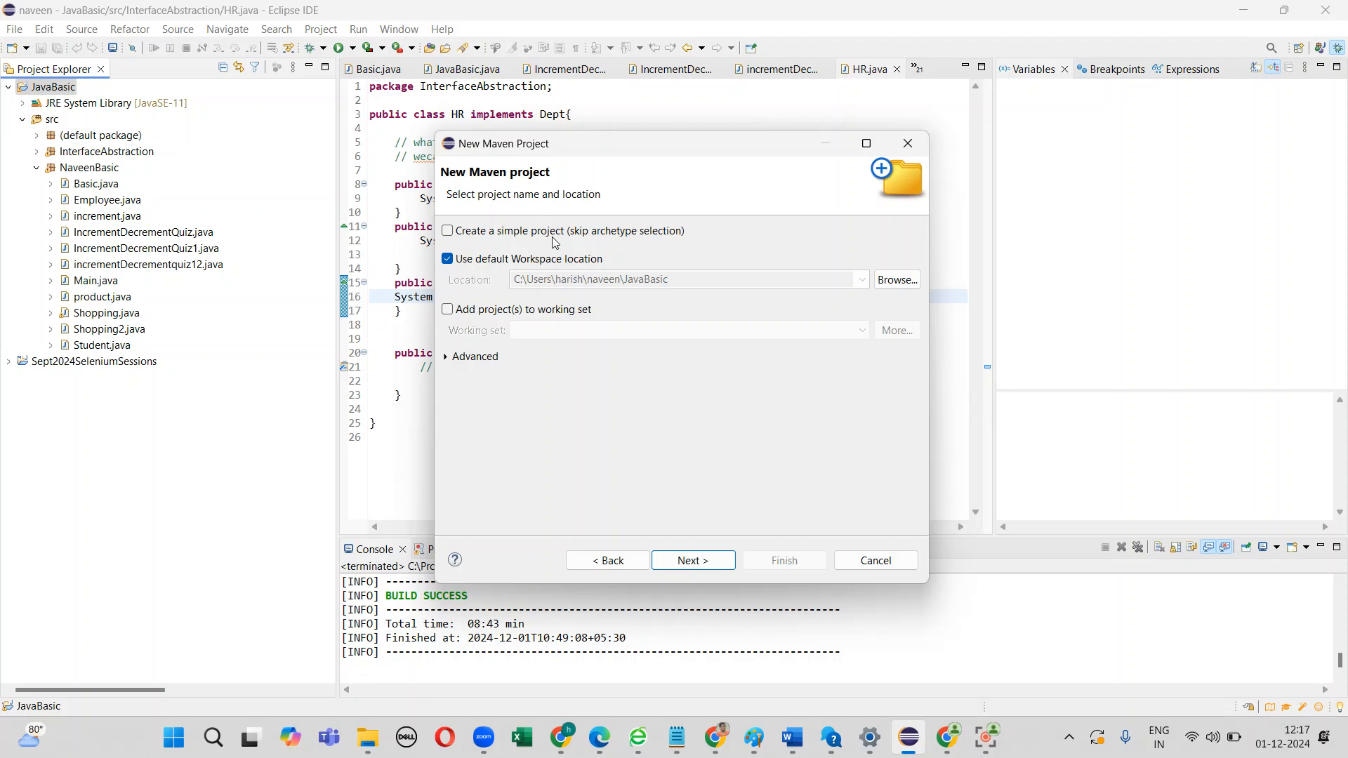
# Step: Filter the archetype list for maven-archetype-quickstart and choose the org.apache.maven.archetypes 1.5 entry
pyautogui.click(692, 560)
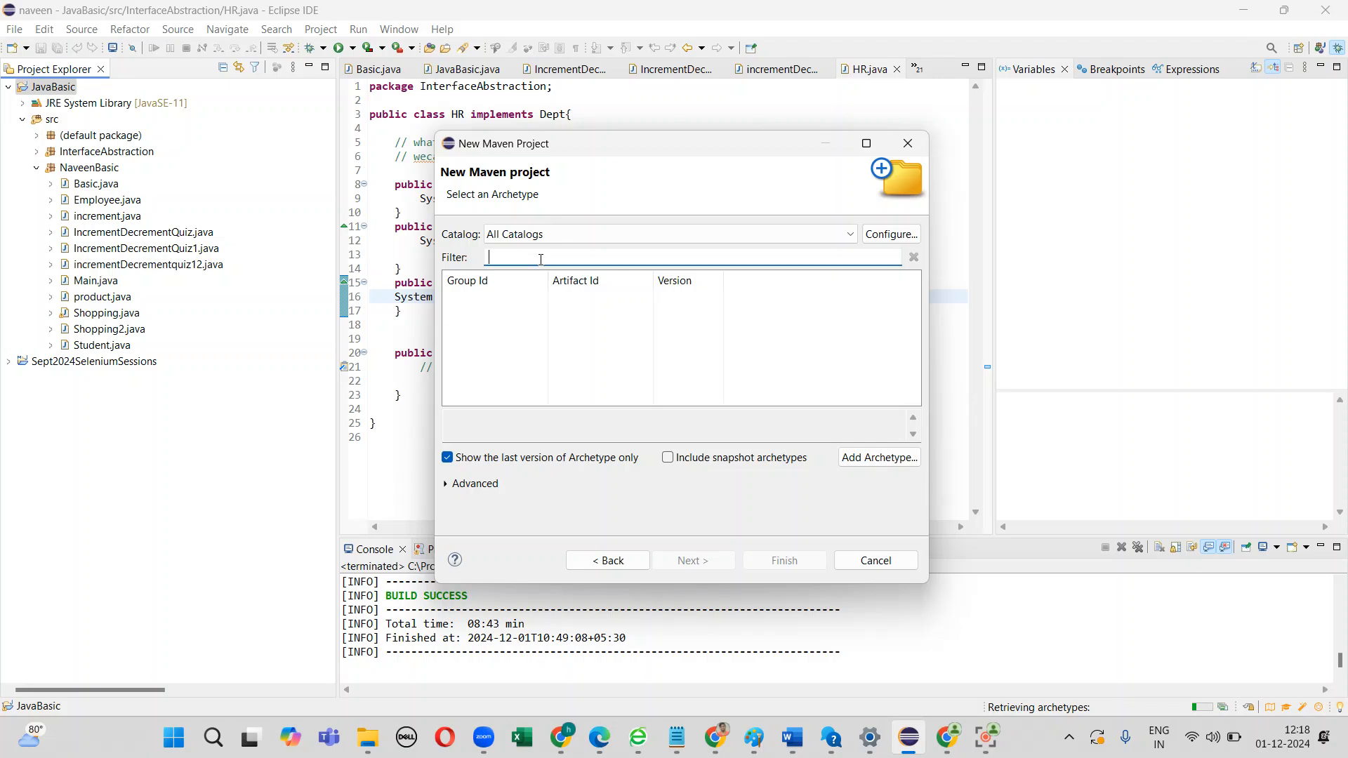
pyautogui.write('maven-archety')
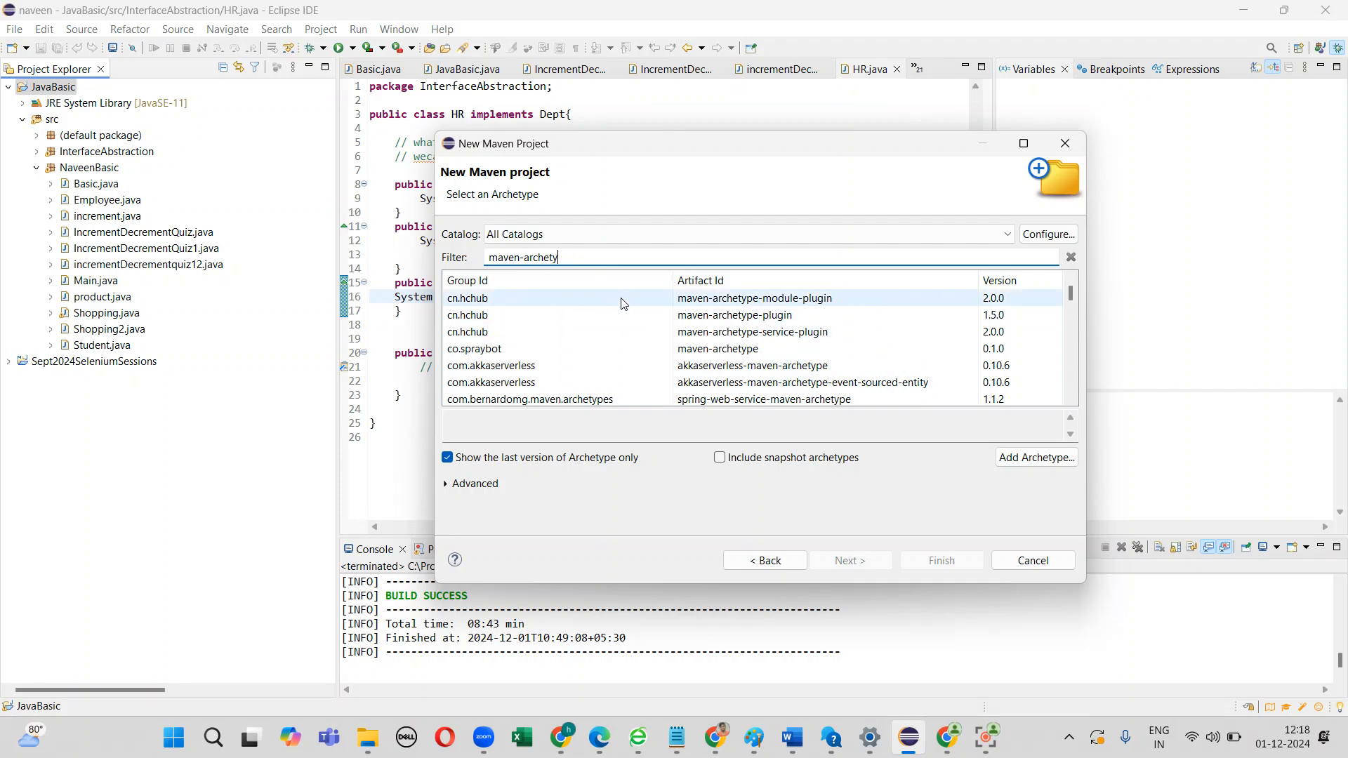
pyautogui.press('BackSpace')
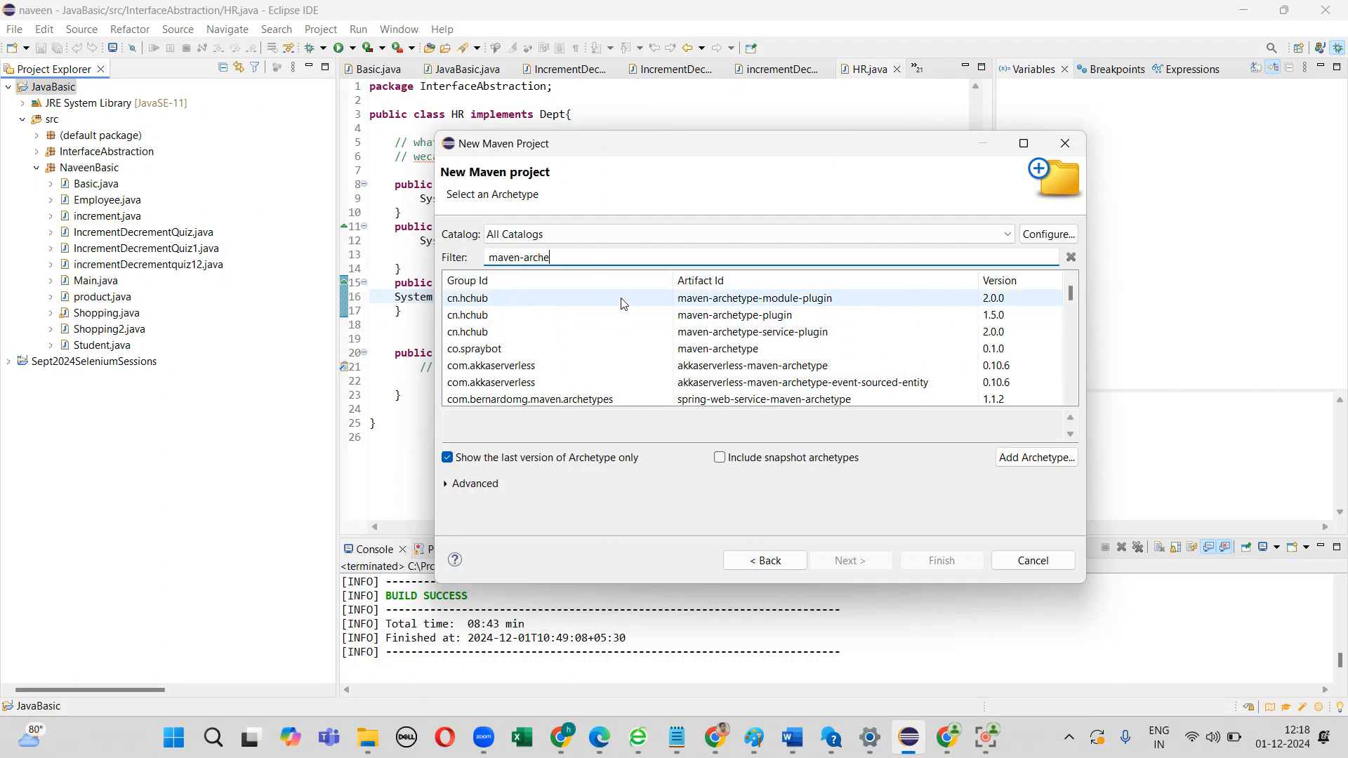
pyautogui.press('BackSpace')
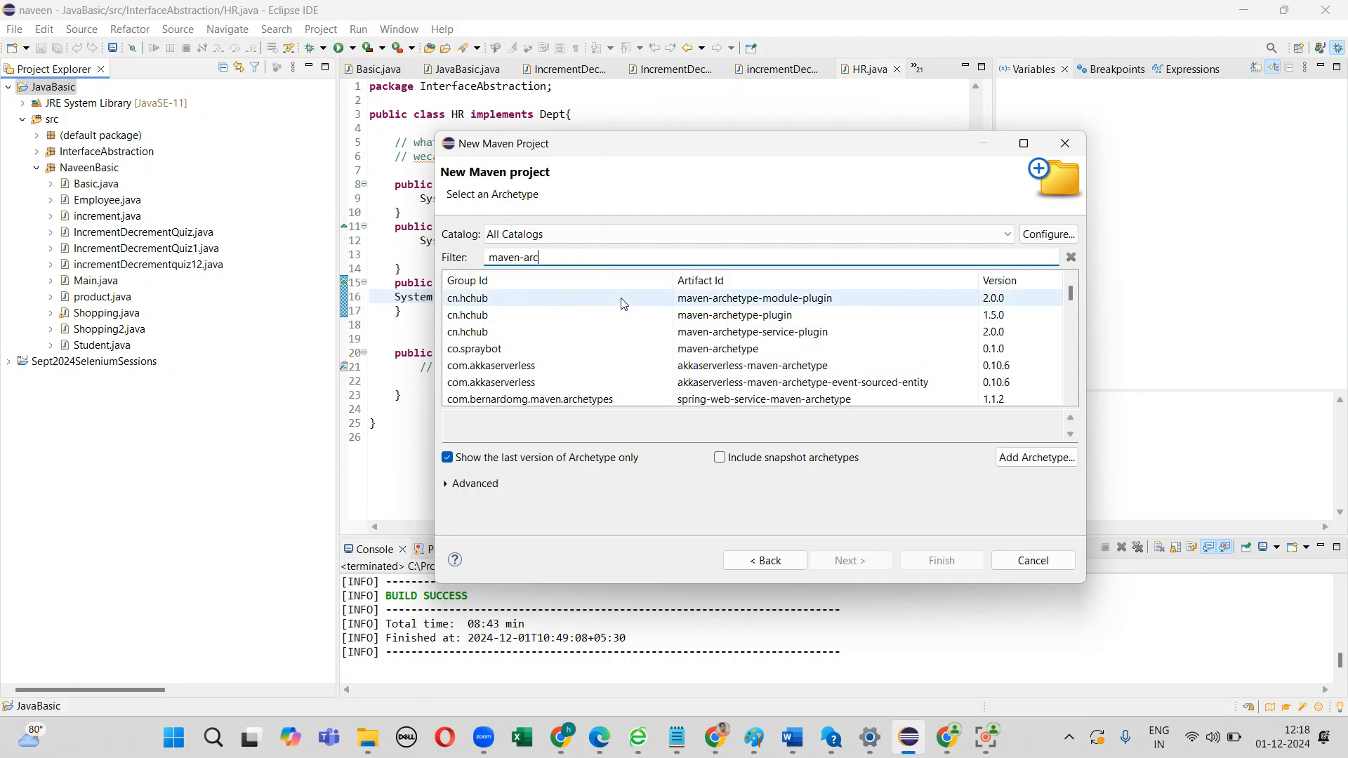
pyautogui.write('het')
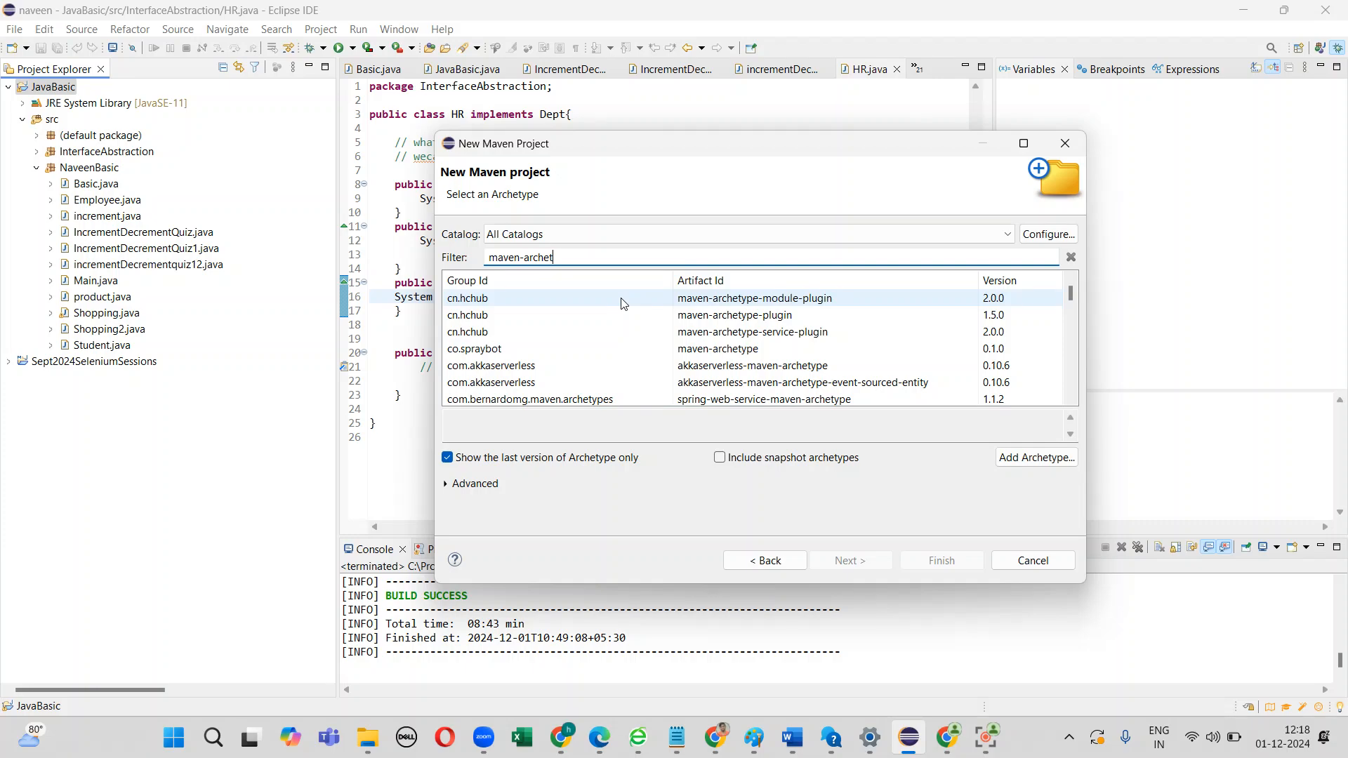
pyautogui.write('ype-qui')
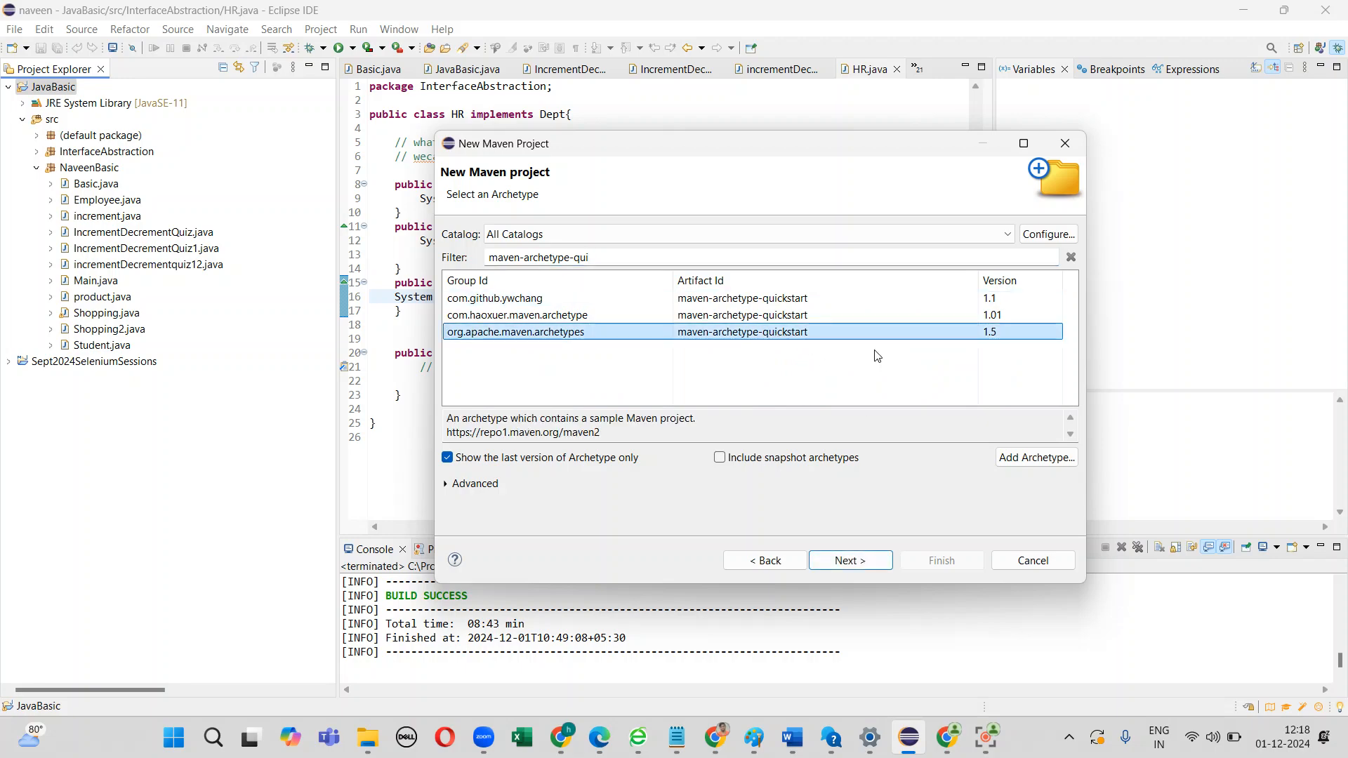
# Step: Enter Seleniumpractice as group and artifact id and finish creating the project
pyautogui.click(850, 560)
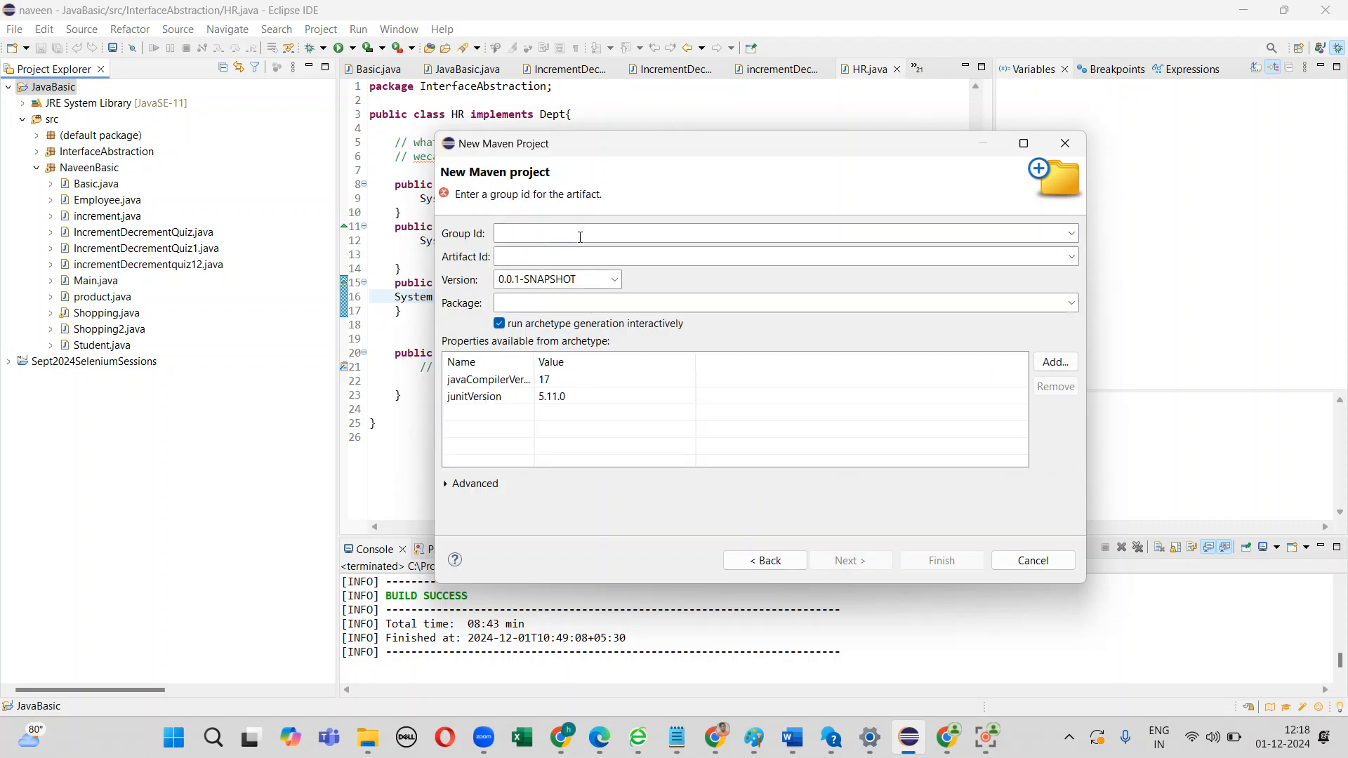
pyautogui.click(774, 233)
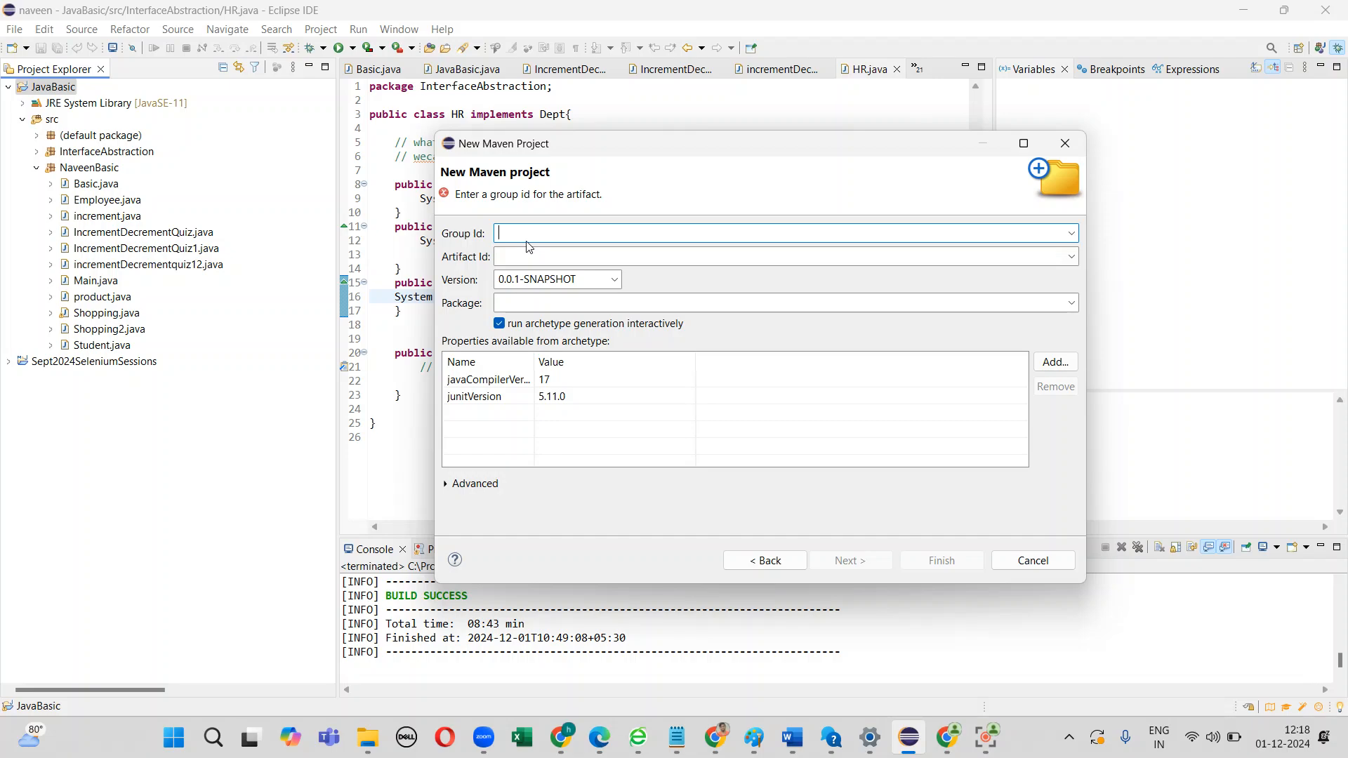
pyautogui.write('Selenium')
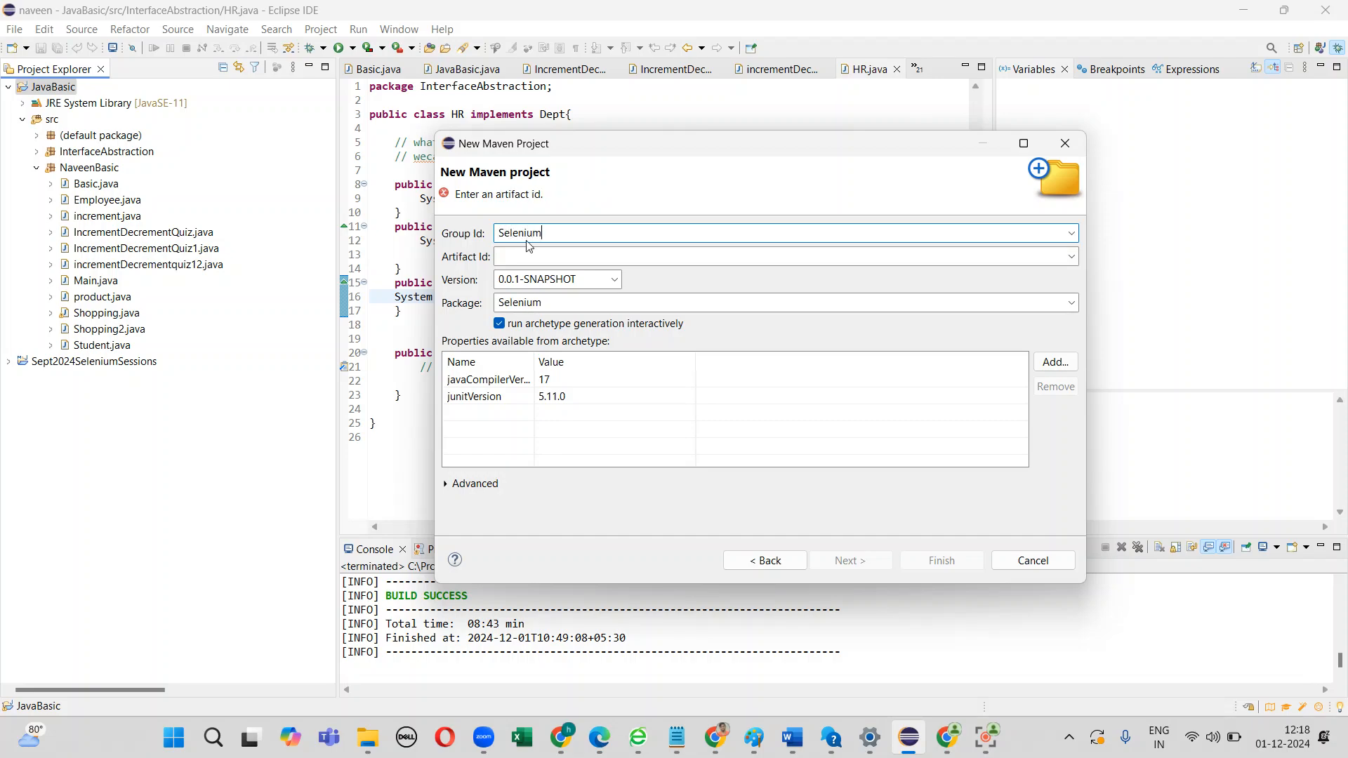
pyautogui.write('p')
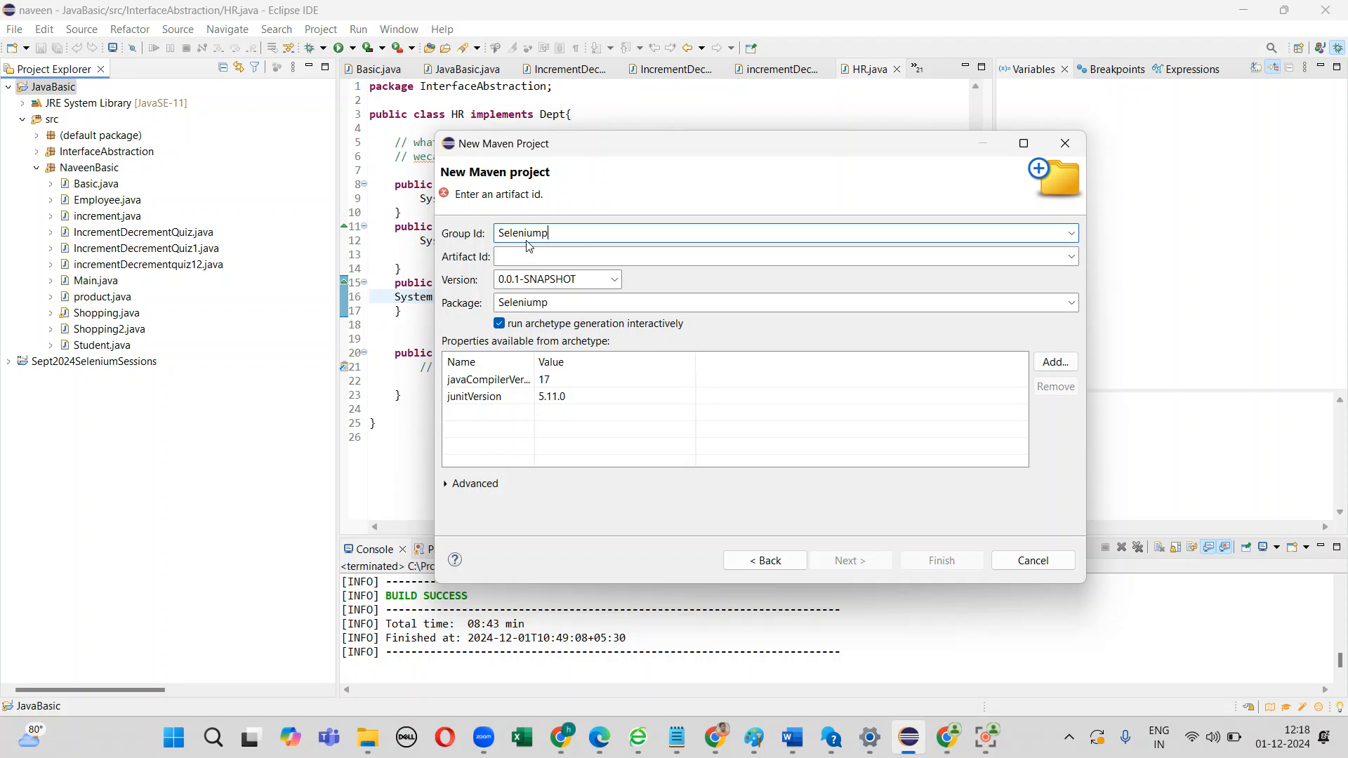
pyautogui.write('ractice')
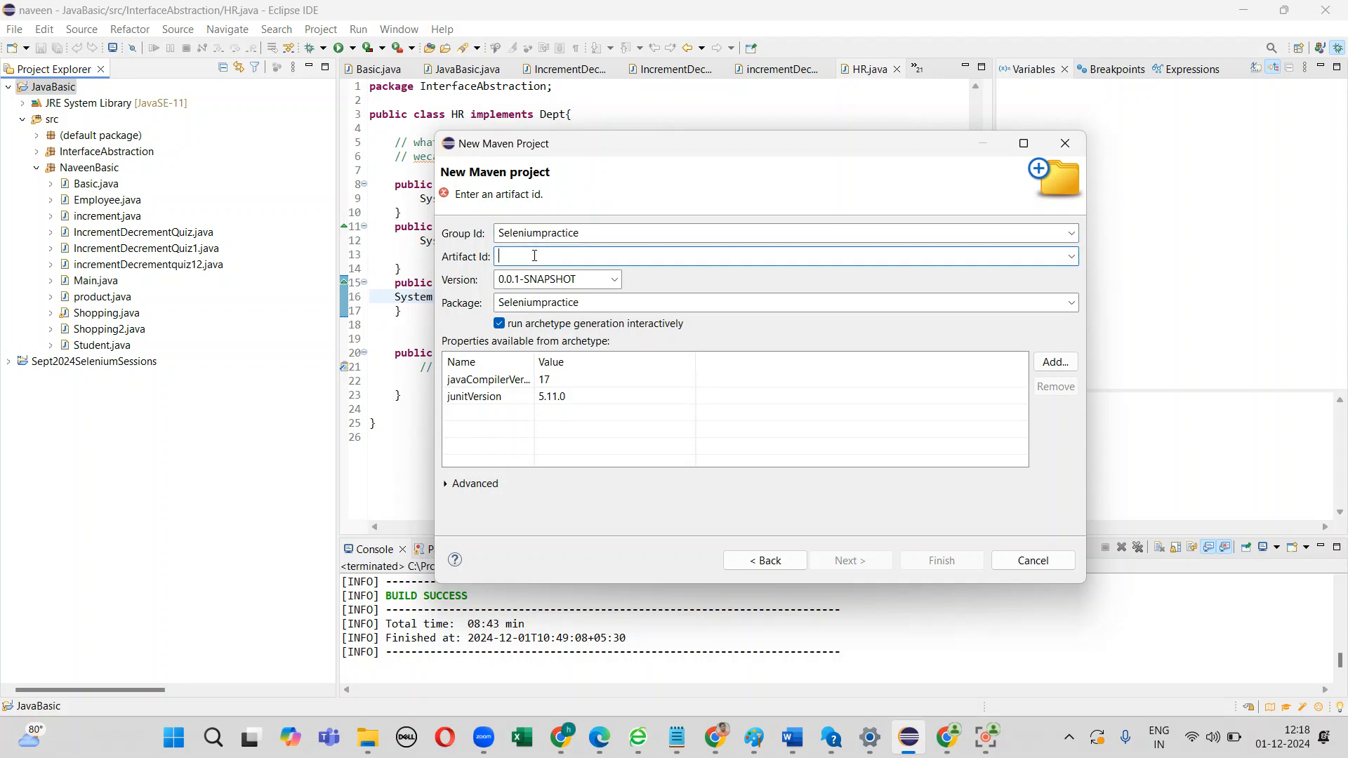
pyautogui.write('Seleniumpra')
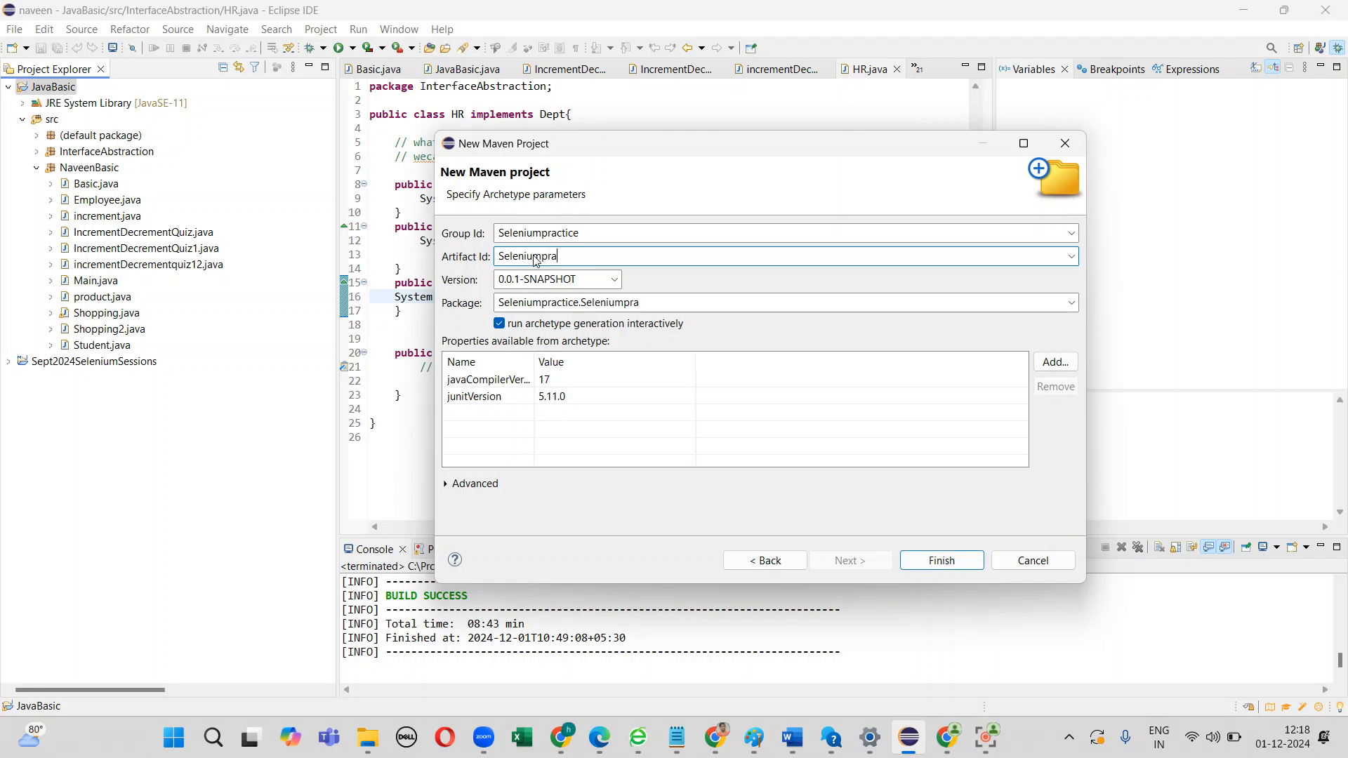
pyautogui.write('ctice')
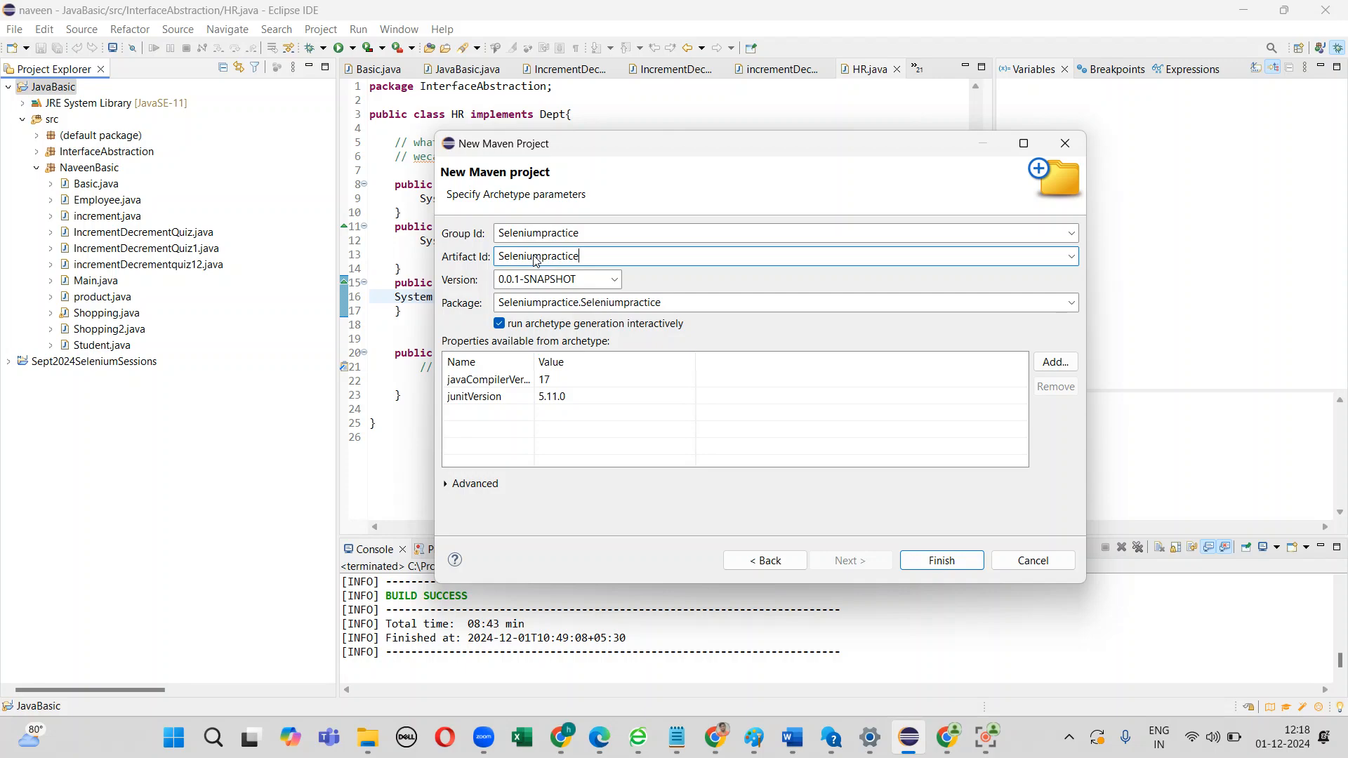
pyautogui.moveTo(584, 271)
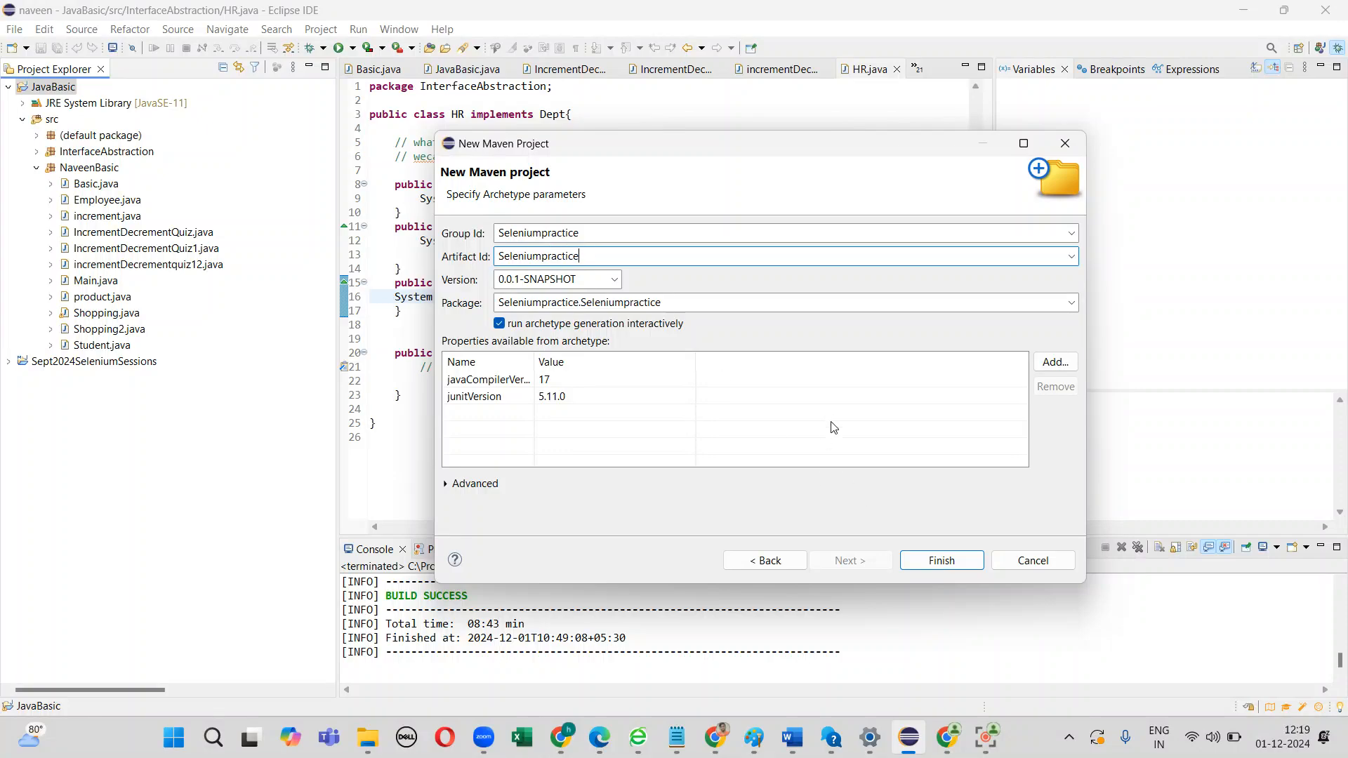
pyautogui.click(939, 561)
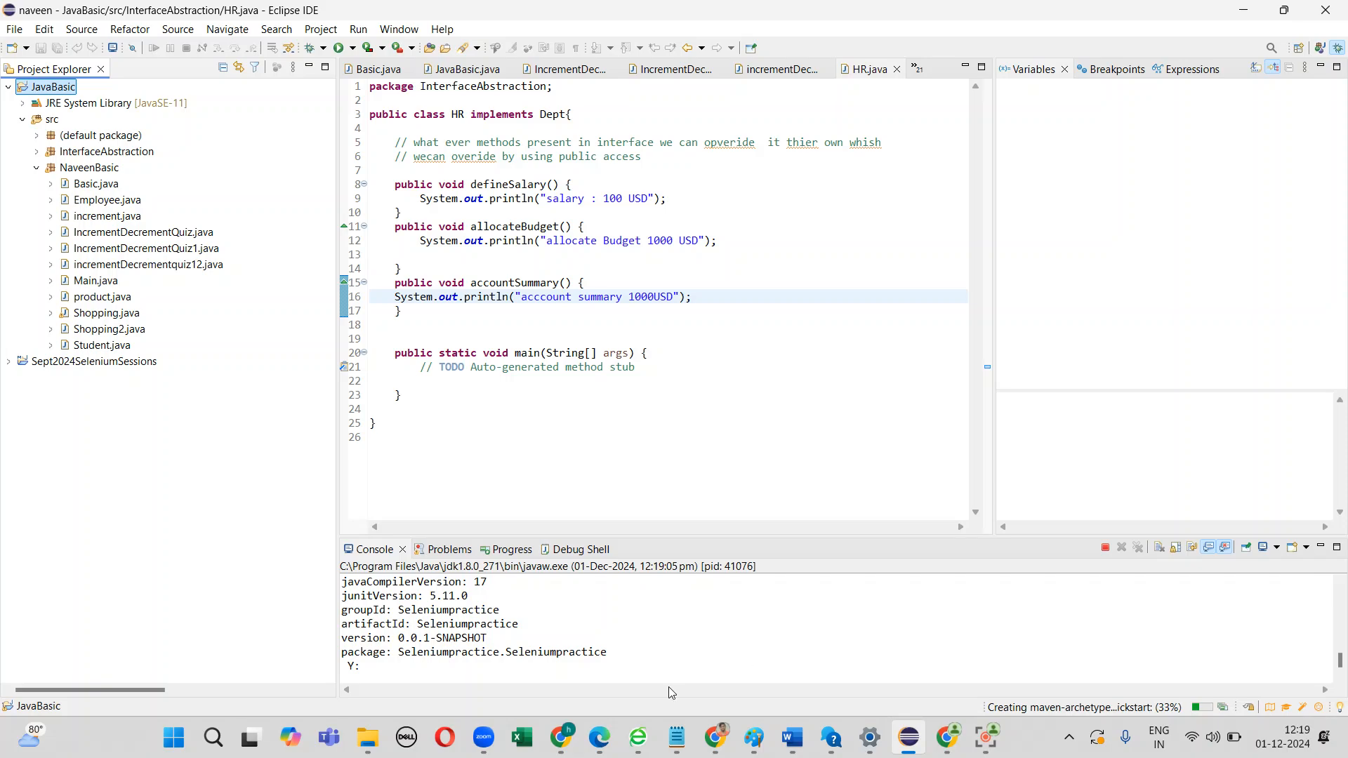
# Step: Answer Y in the Console to confirm the archetype properties and let the build succeed
pyautogui.write('Y')
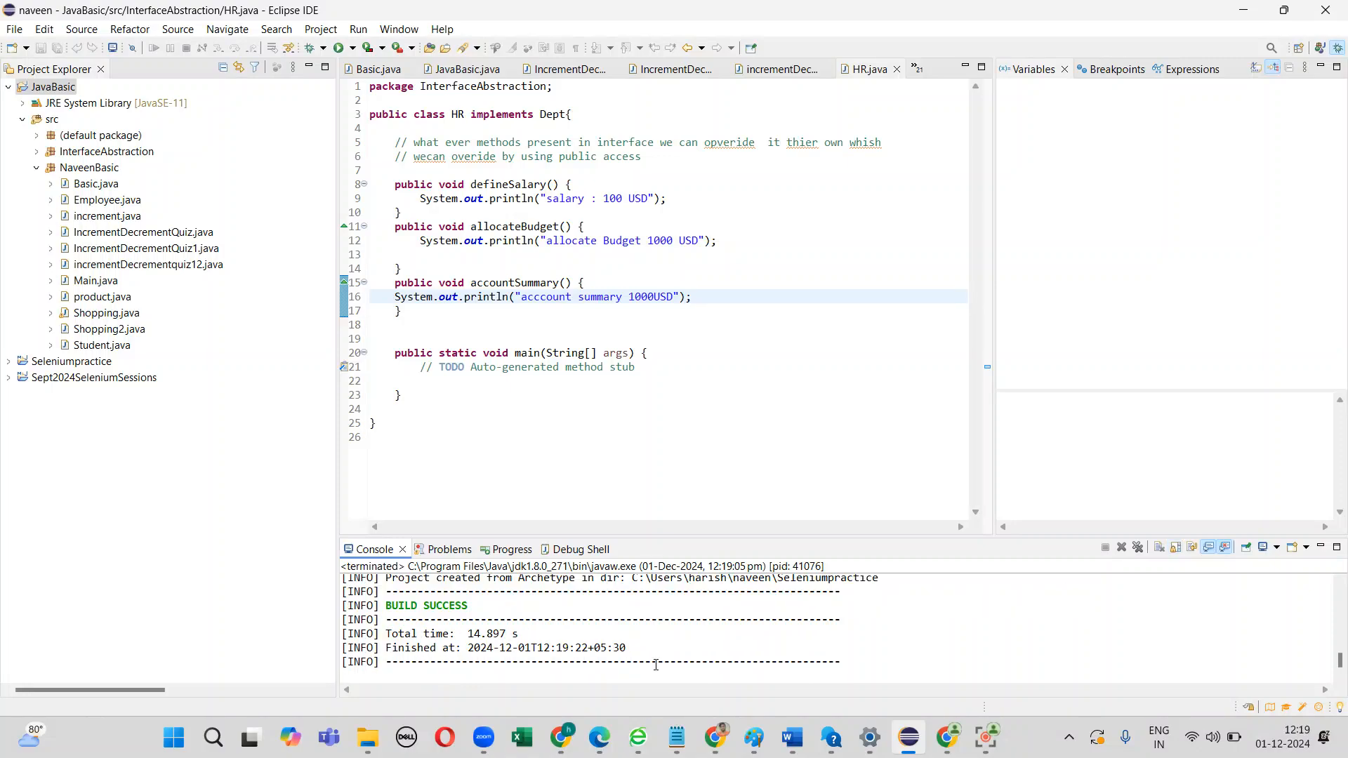
pyautogui.click(8, 361)
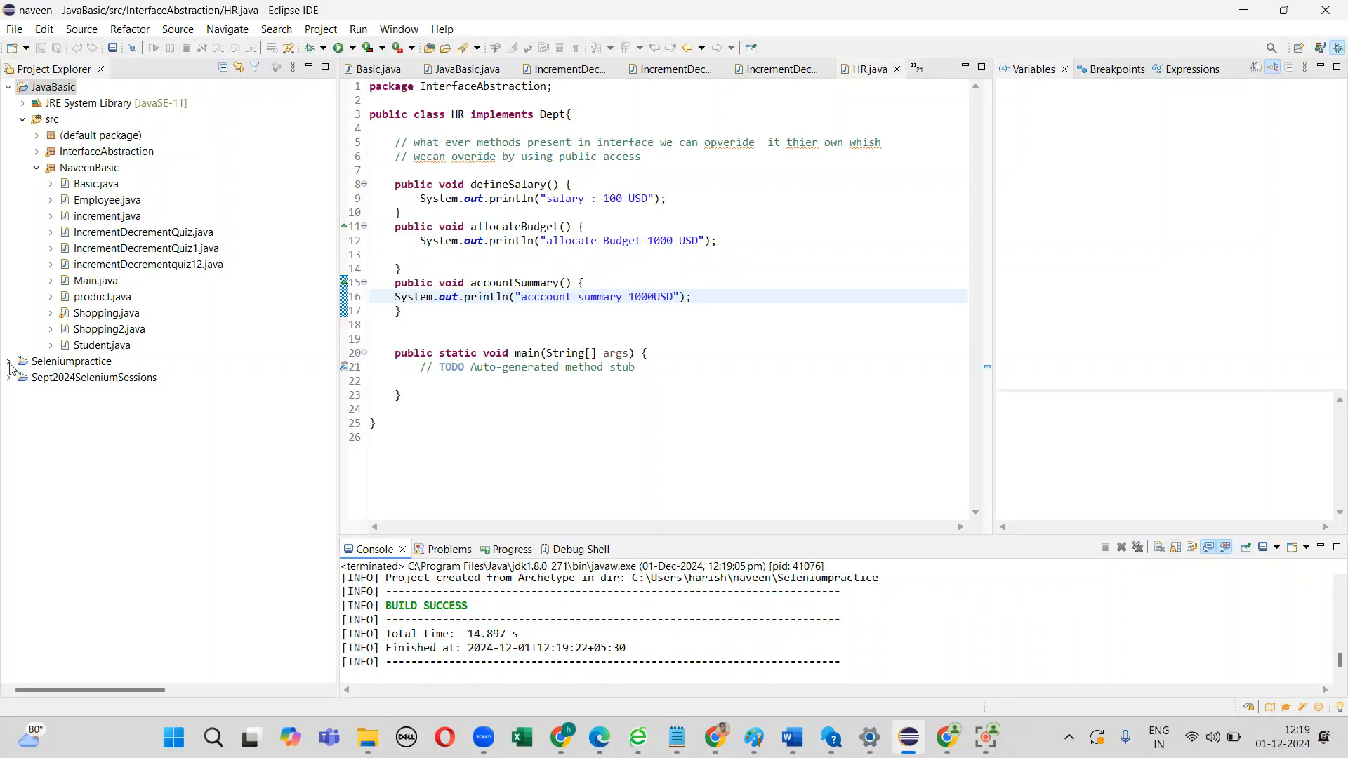
# Step: Expand Seleniumpractice, view pom.xml and its Maven Dependencies (JUnit jars), then switch to the browser
pyautogui.click(9, 361)
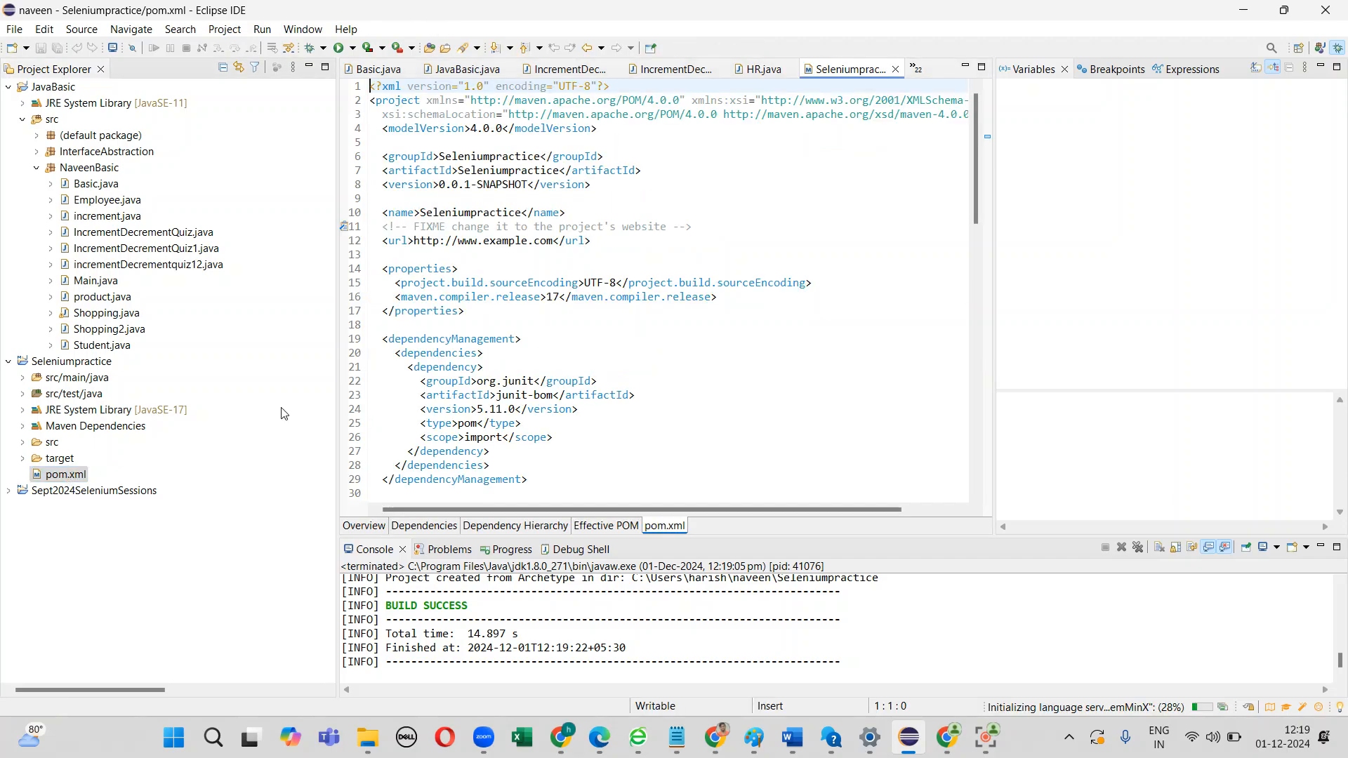
pyautogui.click(65, 474)
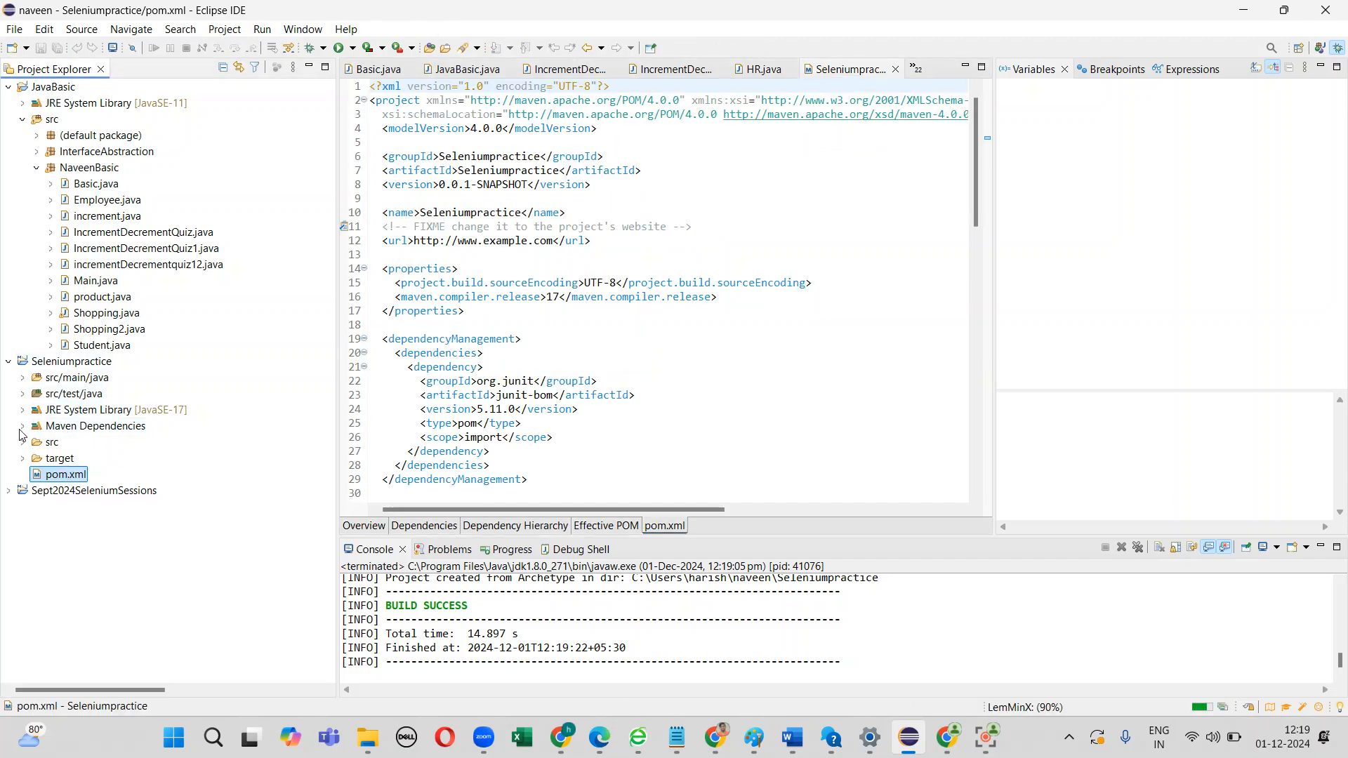
pyautogui.click(21, 425)
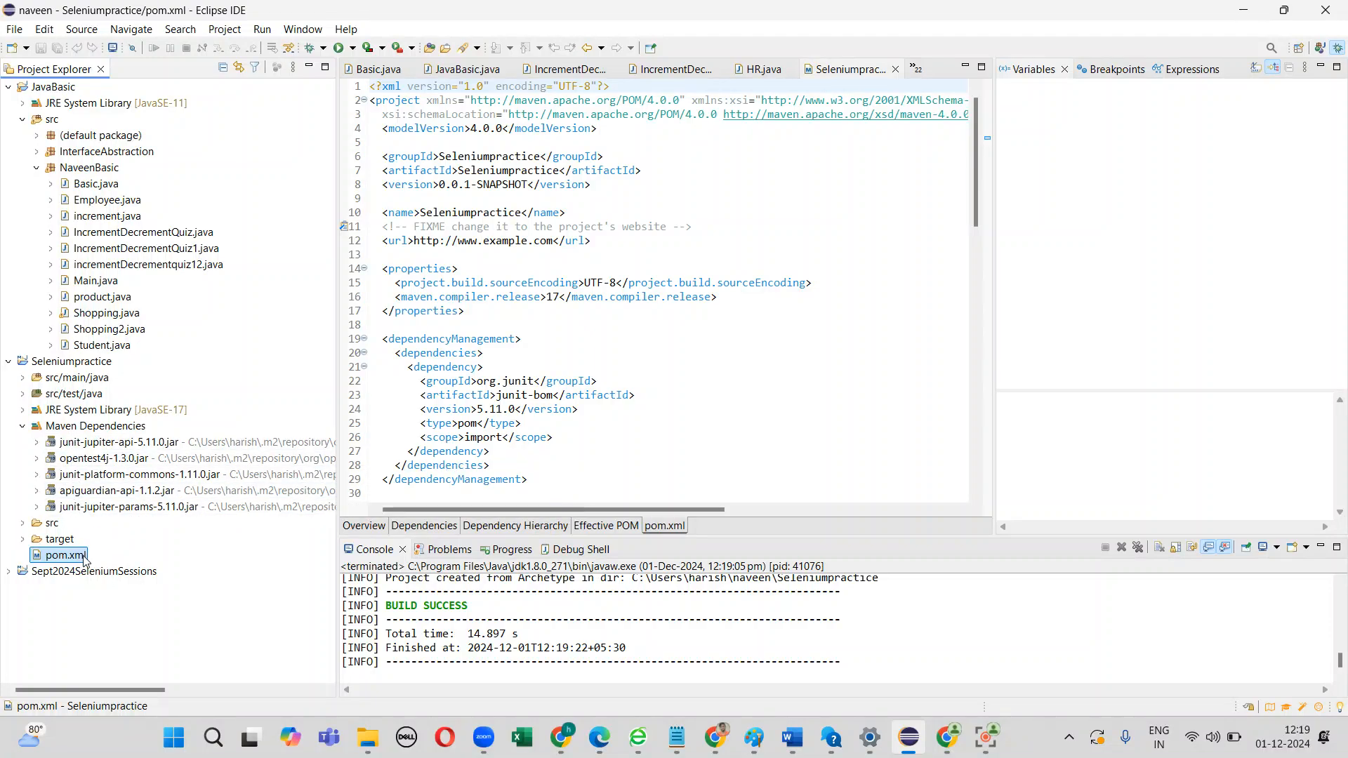
pyautogui.scroll(-3)
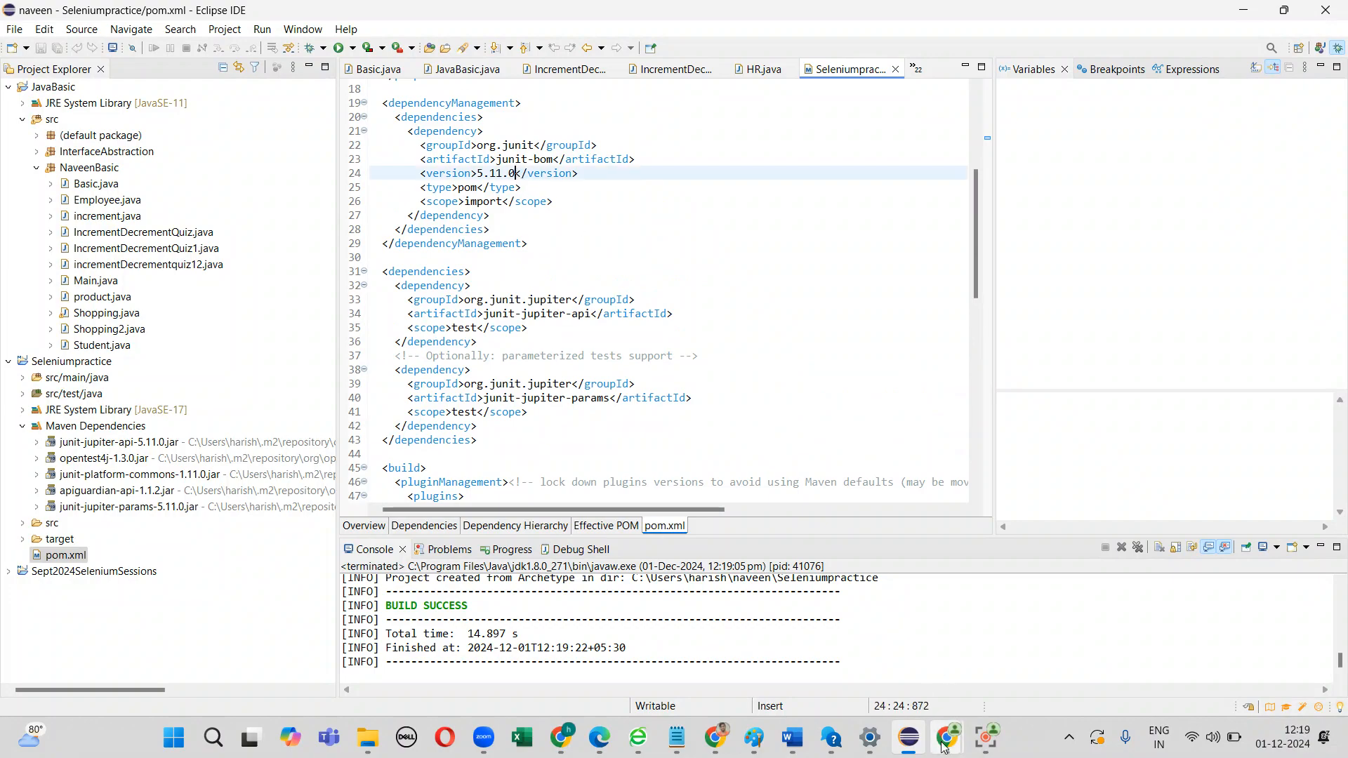
pyautogui.click(945, 737)
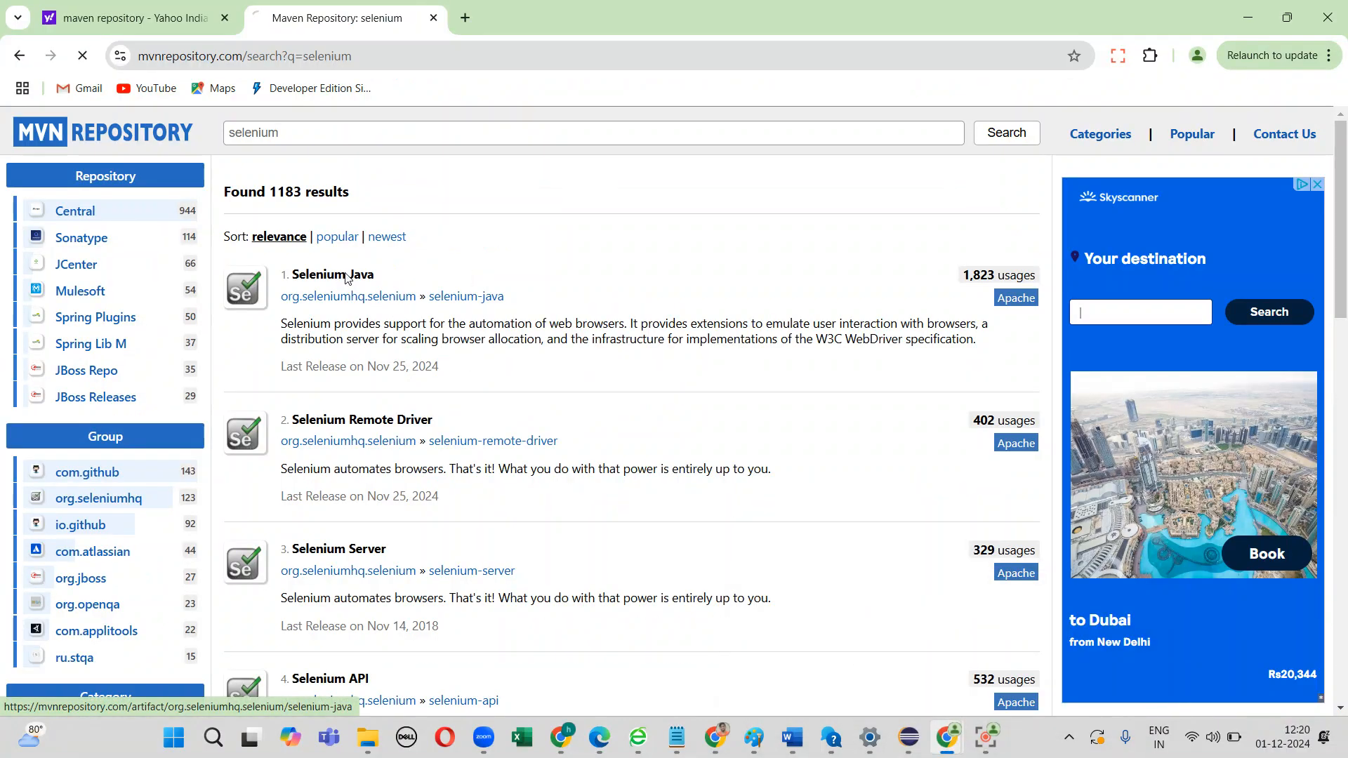
# Step: Copy the selenium-java 4.27.0 Maven snippet from the Selenium Java artifact page and return to Eclipse
pyautogui.click(334, 274)
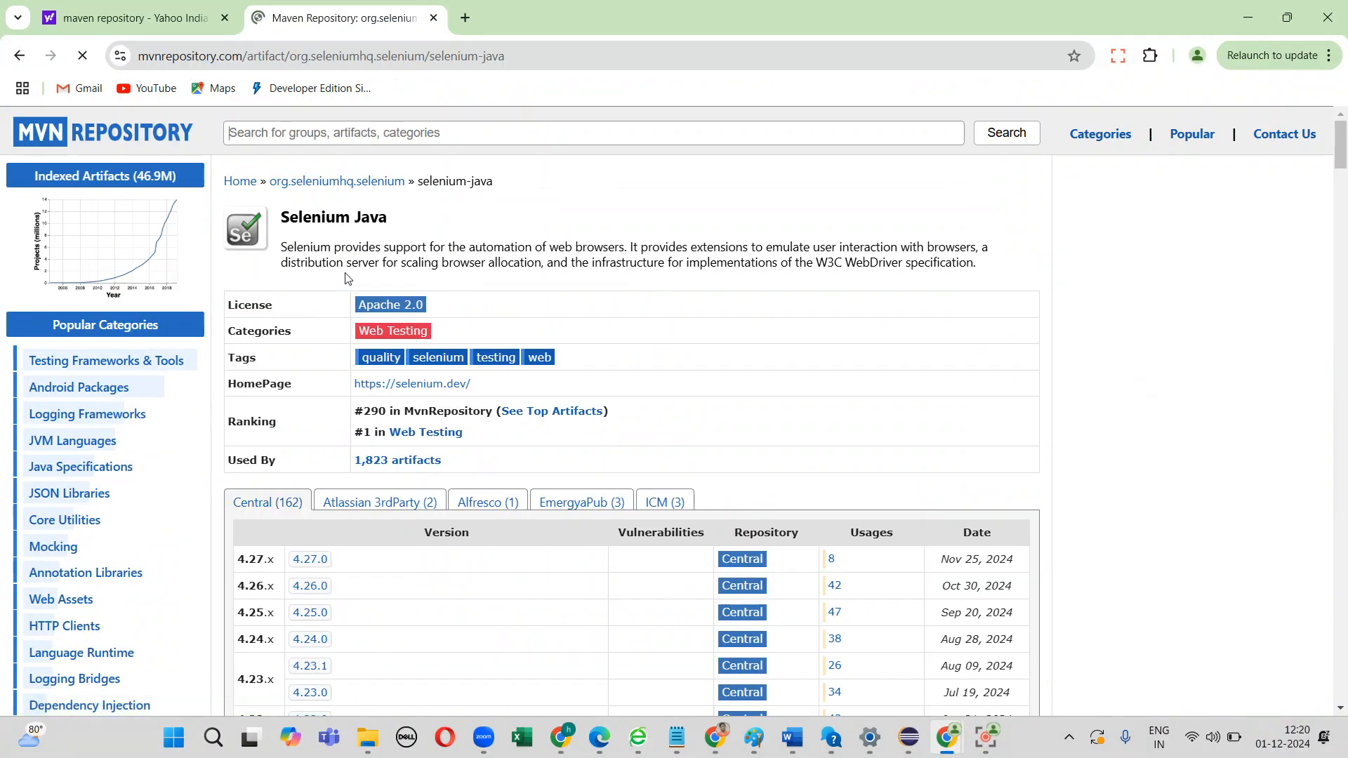
pyautogui.scroll(-3)
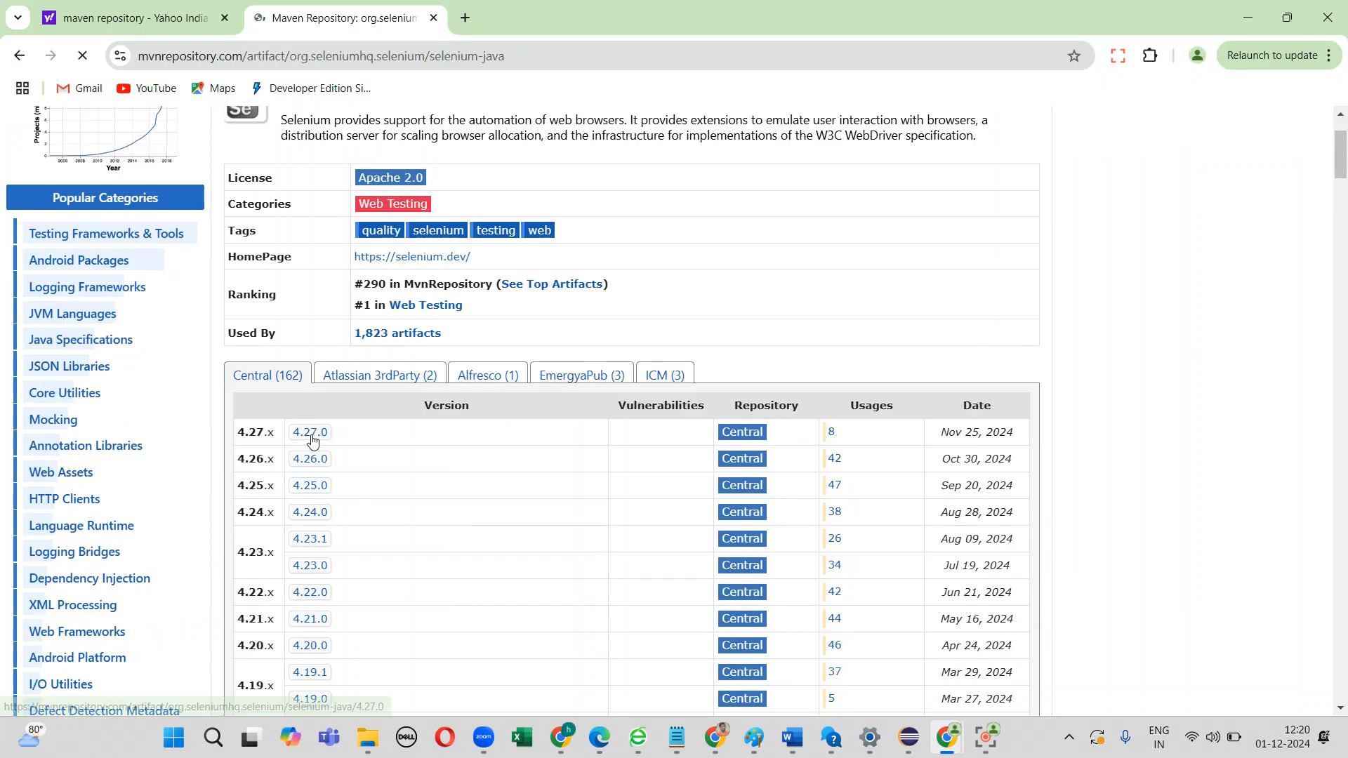
pyautogui.click(309, 431)
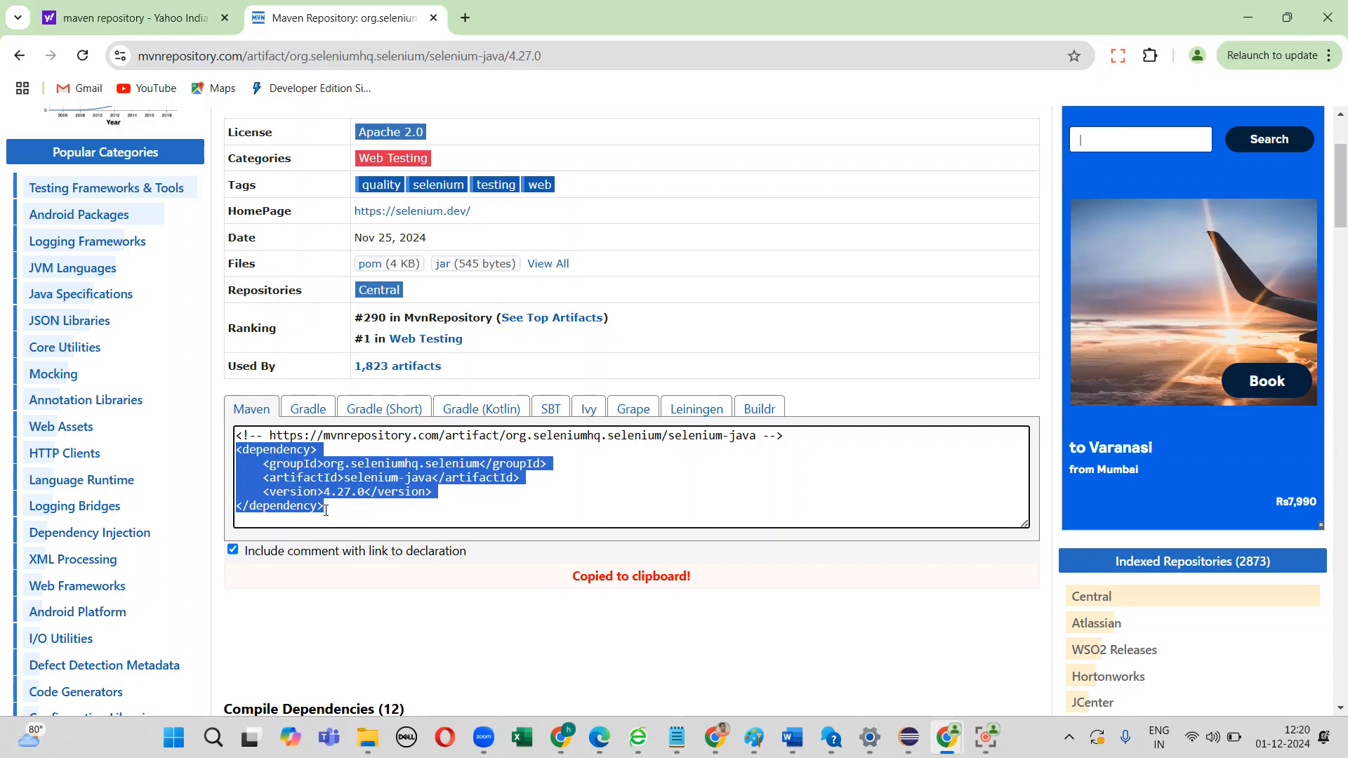
pyautogui.rightClick(323, 507)
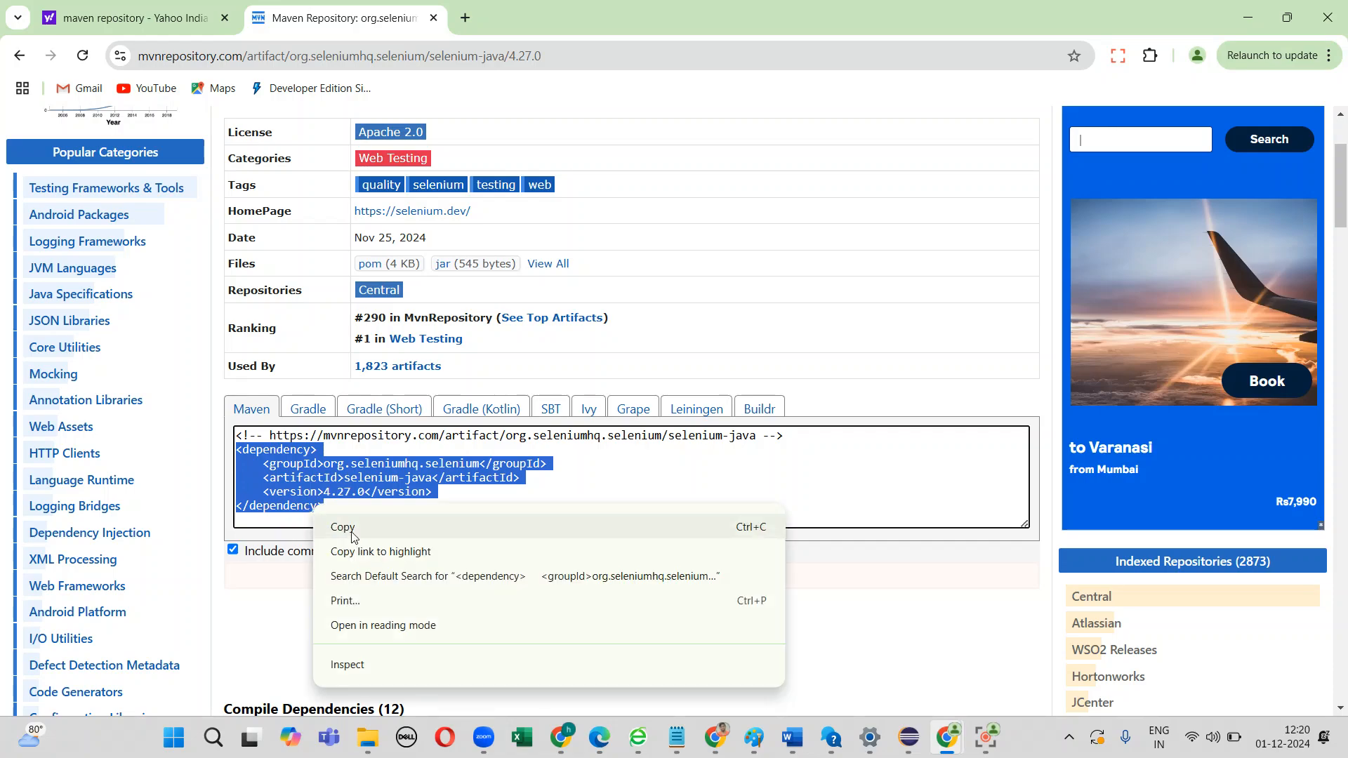
pyautogui.click(343, 526)
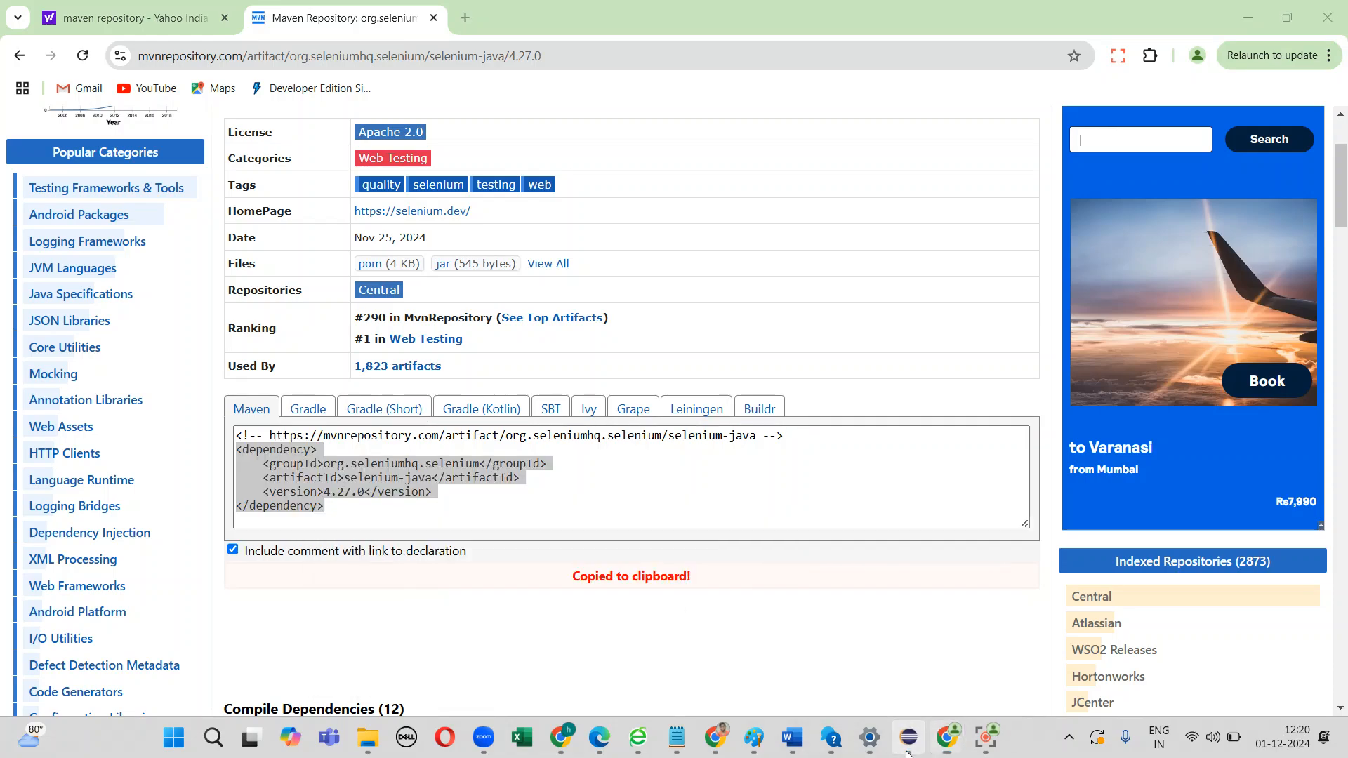
pyautogui.click(907, 738)
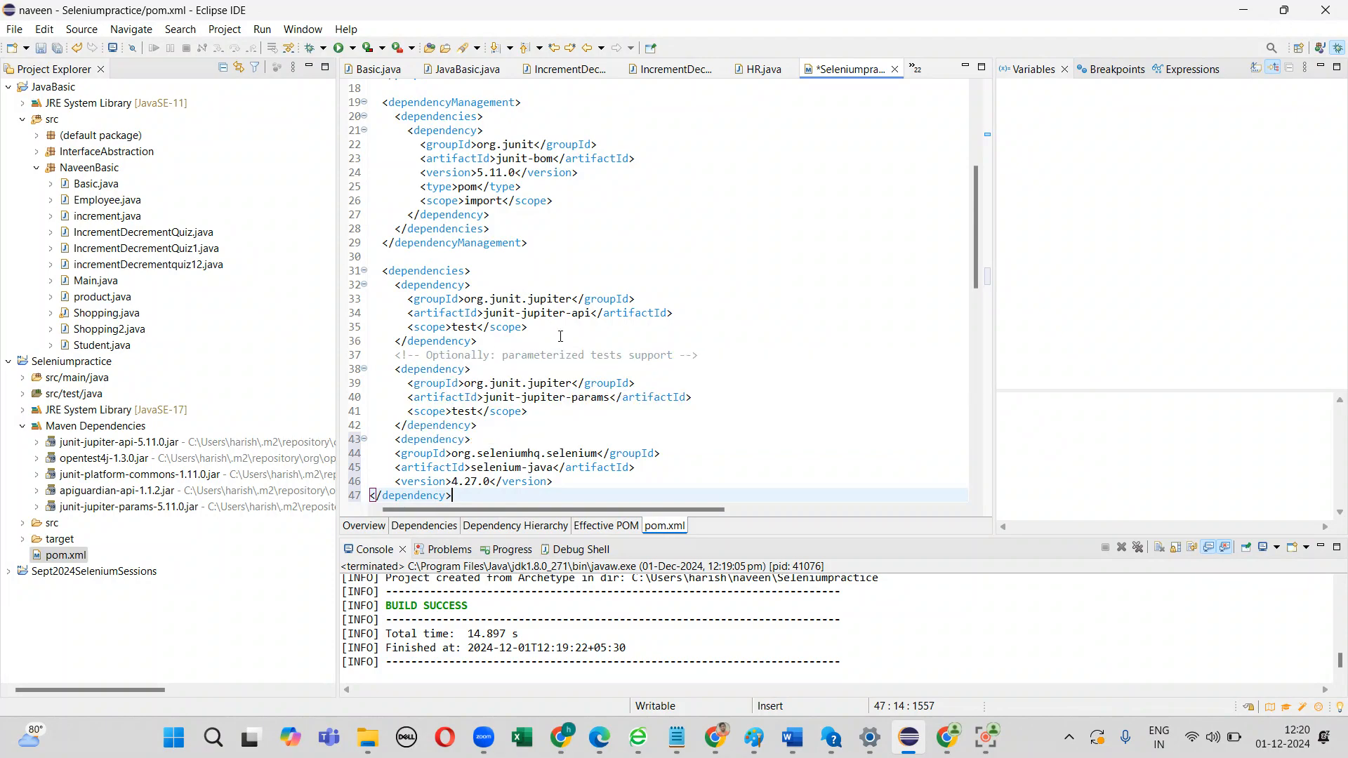
pyautogui.moveTo(947, 737)
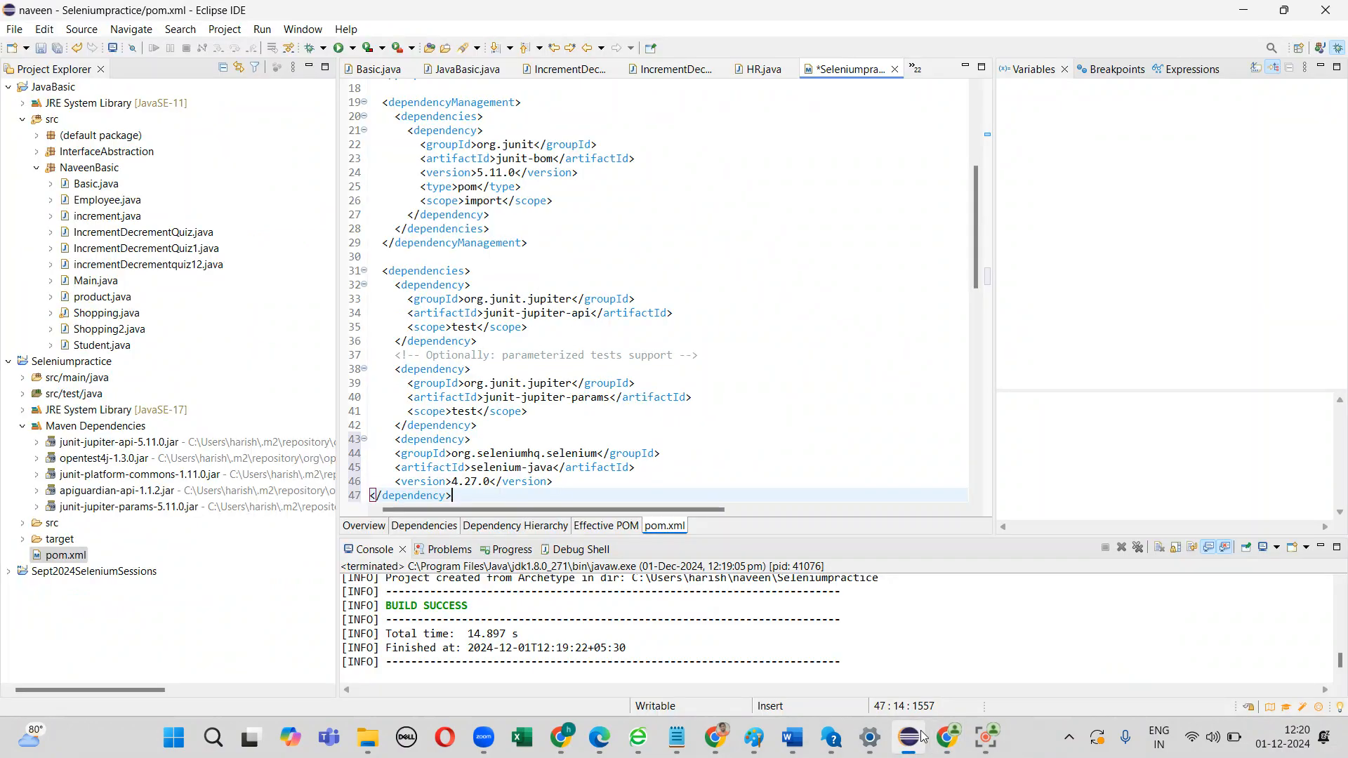
# Step: Nest the selenium-java 4.27.0 dependency inside <dependencies> in pom.xml and save it
pyautogui.scroll(-3)
pyautogui.write('8')
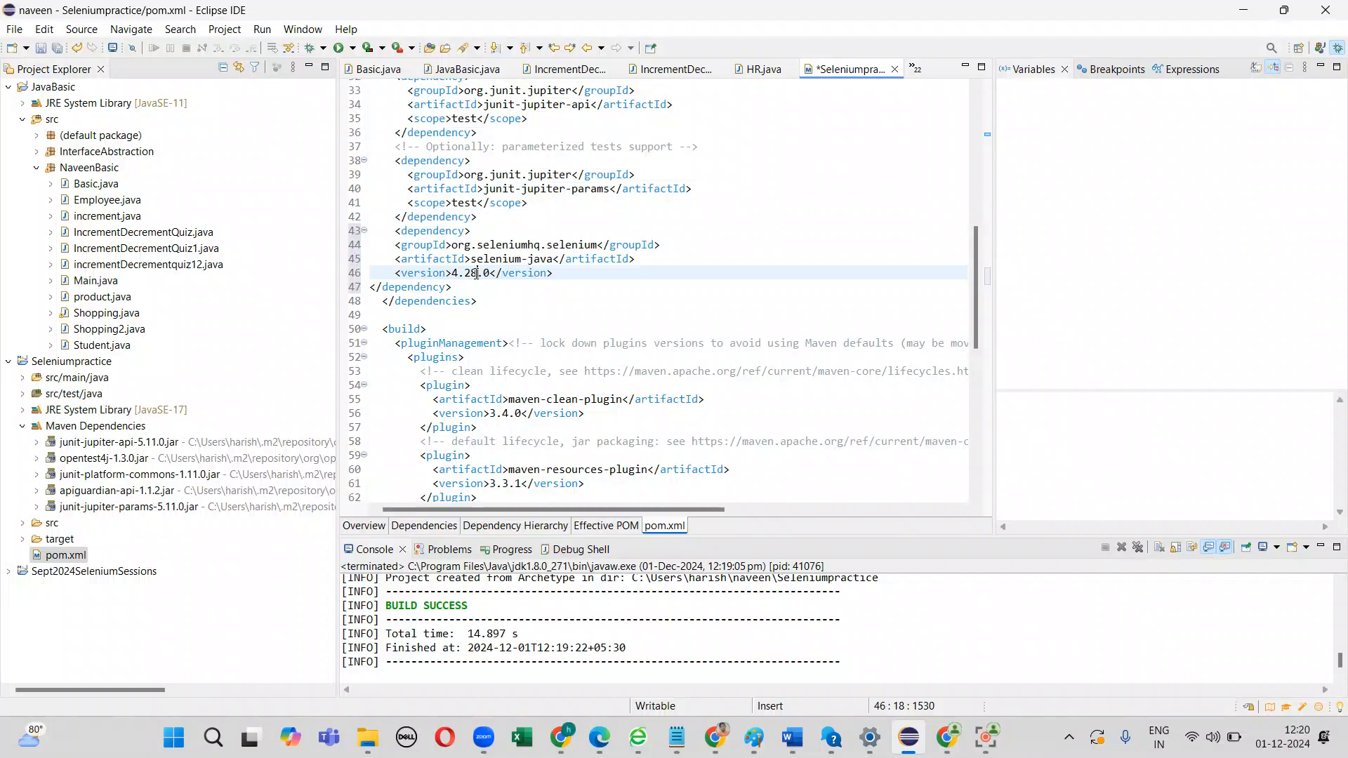
pyautogui.press('ctrl+space')
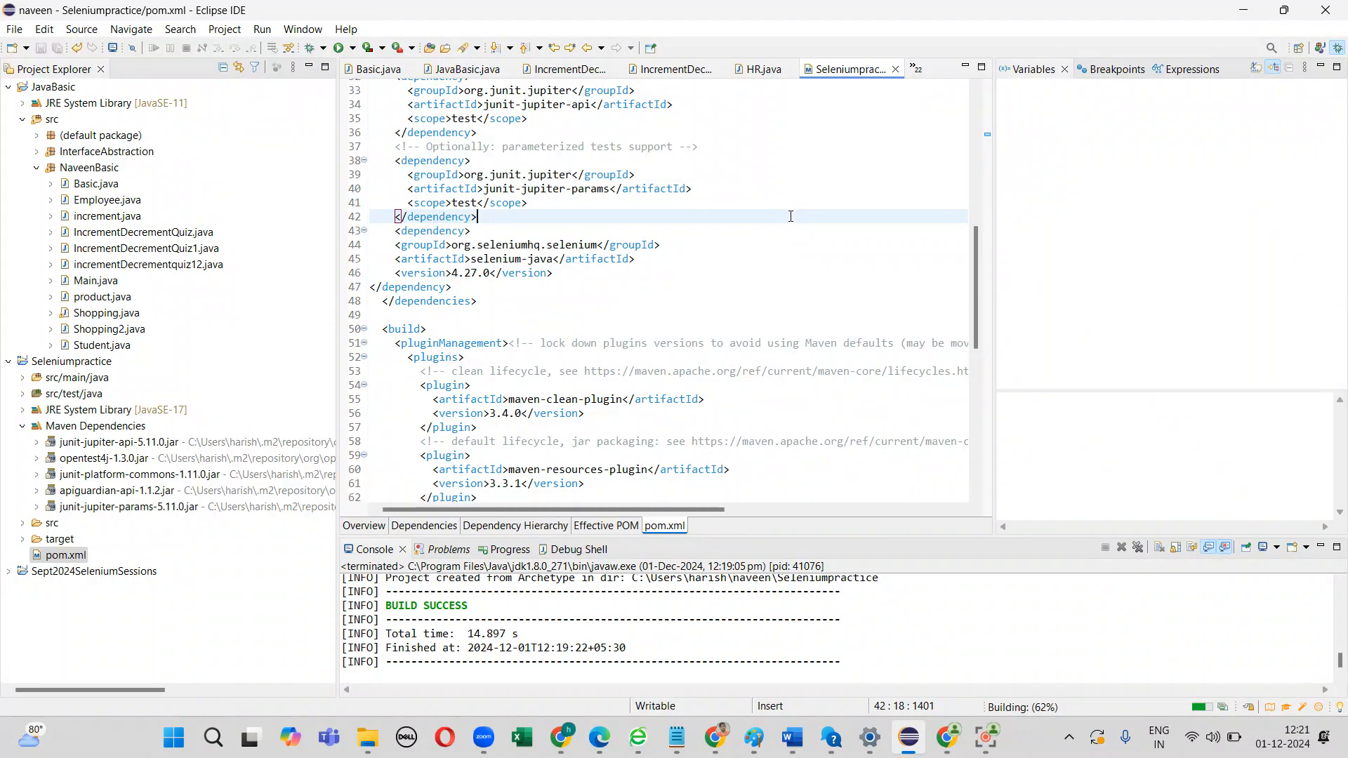
pyautogui.moveTo(807, 403)
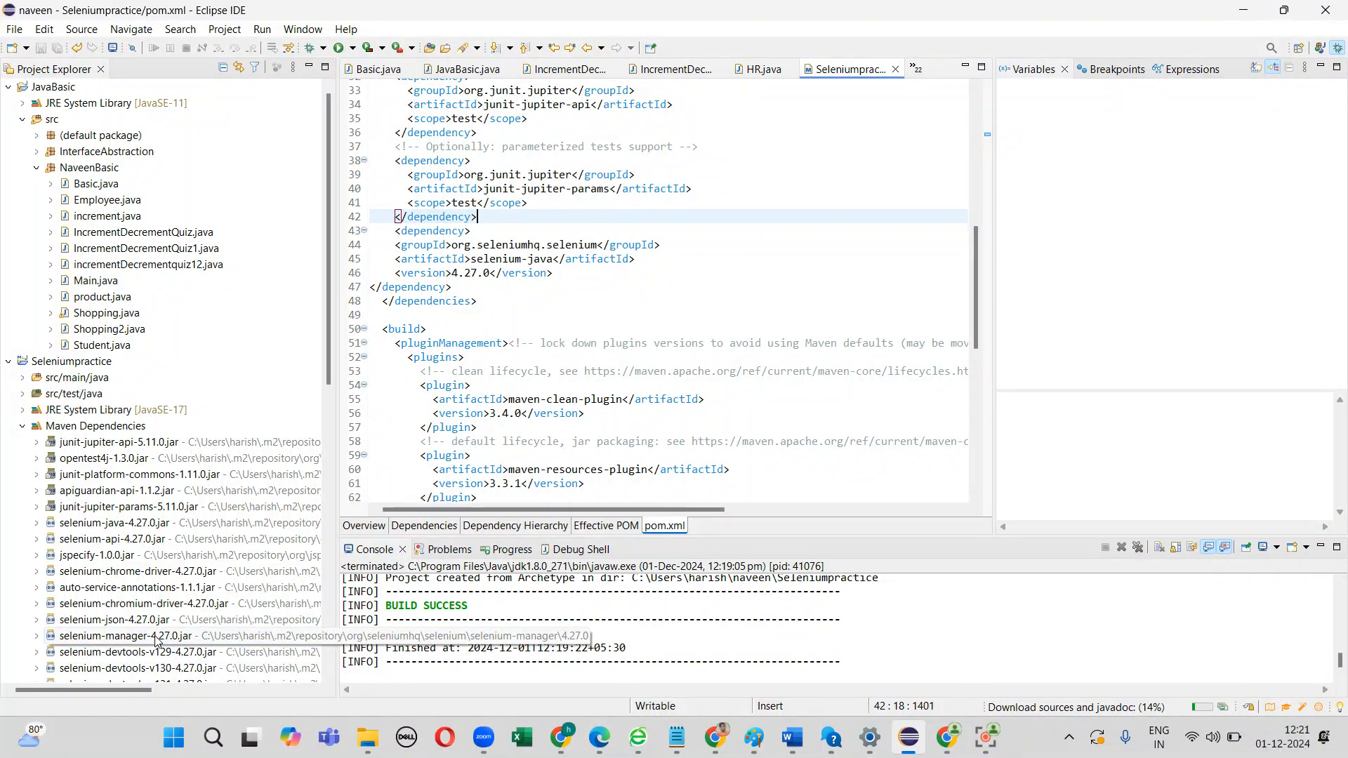
# Step: Collapse the Seleniumpractice project tree after the Selenium jars appear, and scroll to the end of pom.xml
pyautogui.click(125, 636)
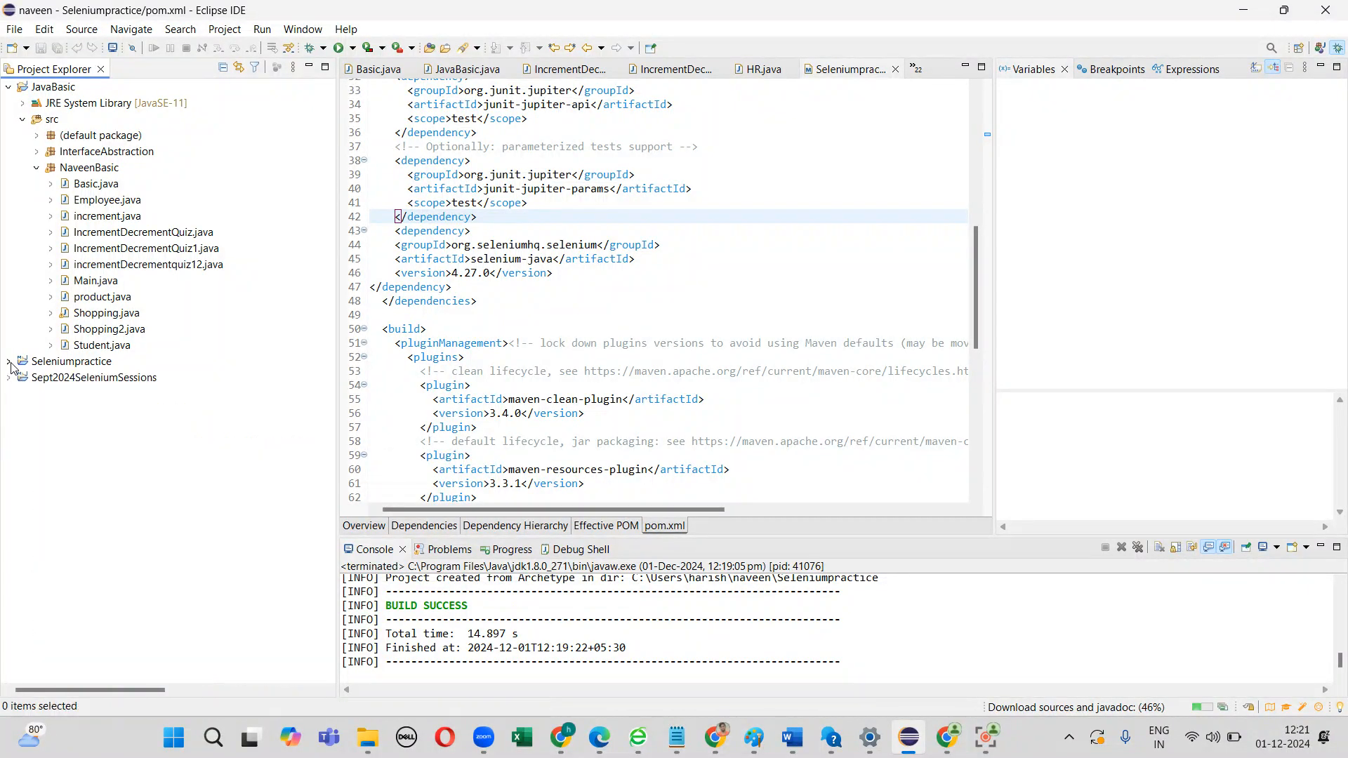
pyautogui.scroll(-3)
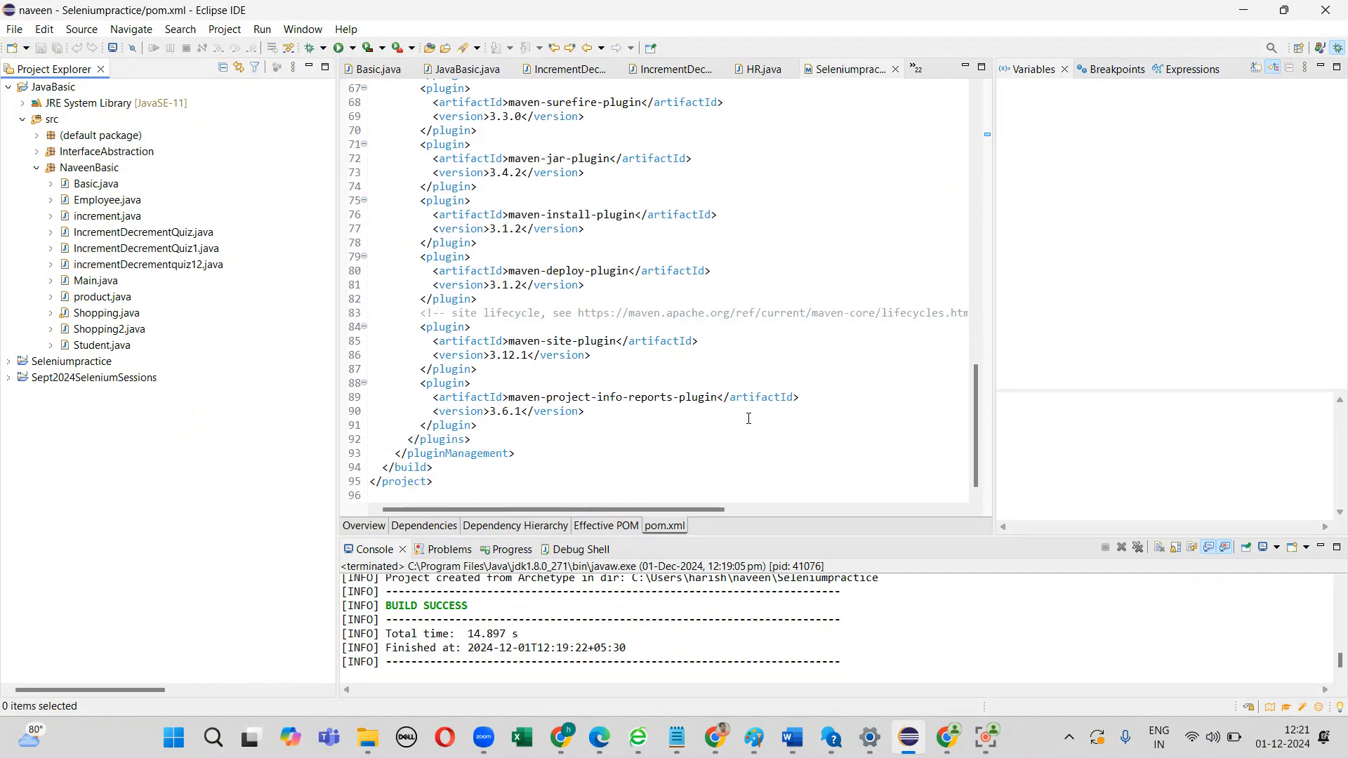